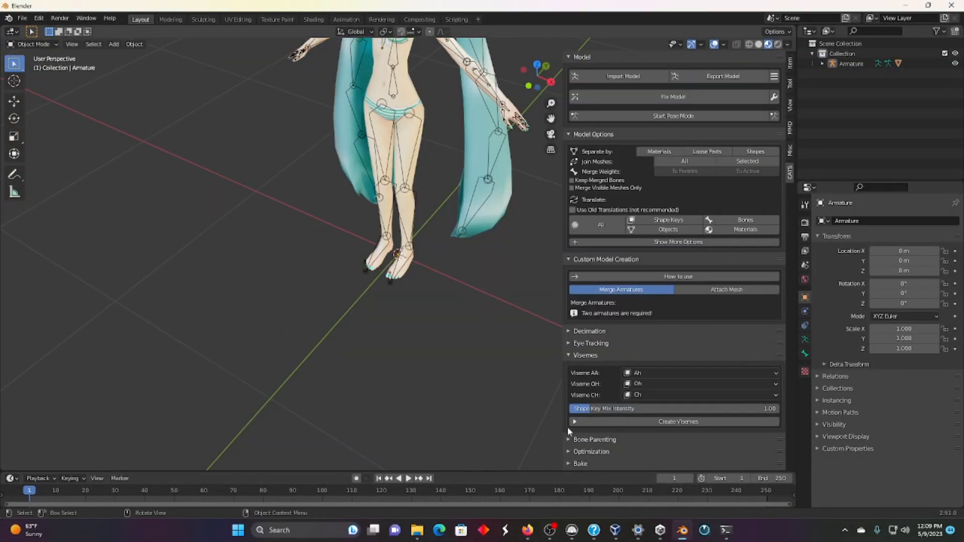
Open the WaifuSDK-main project from Unity Hub's Projects list into the Unity editor
{"action": "left_click", "coordinate": [660, 530]}
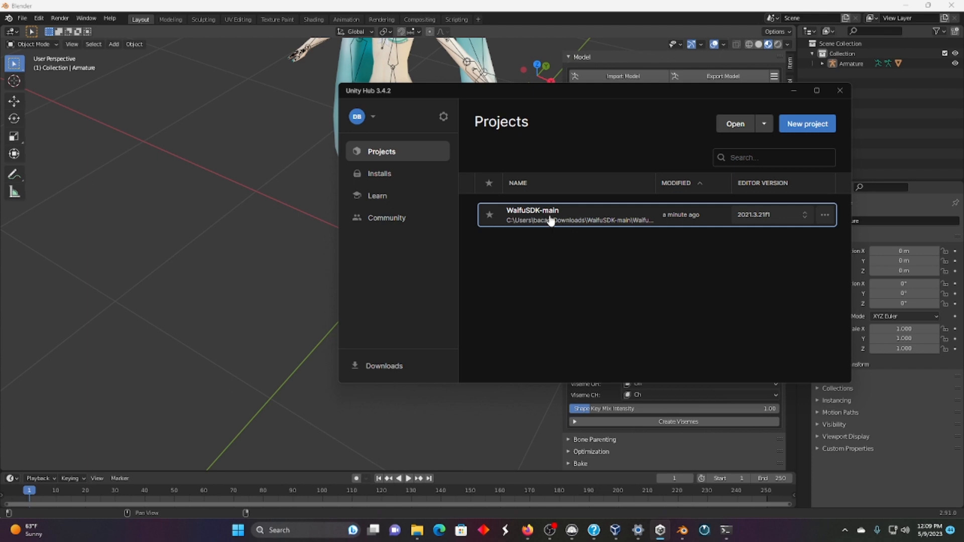
{"action": "left_click", "coordinate": [551, 215]}
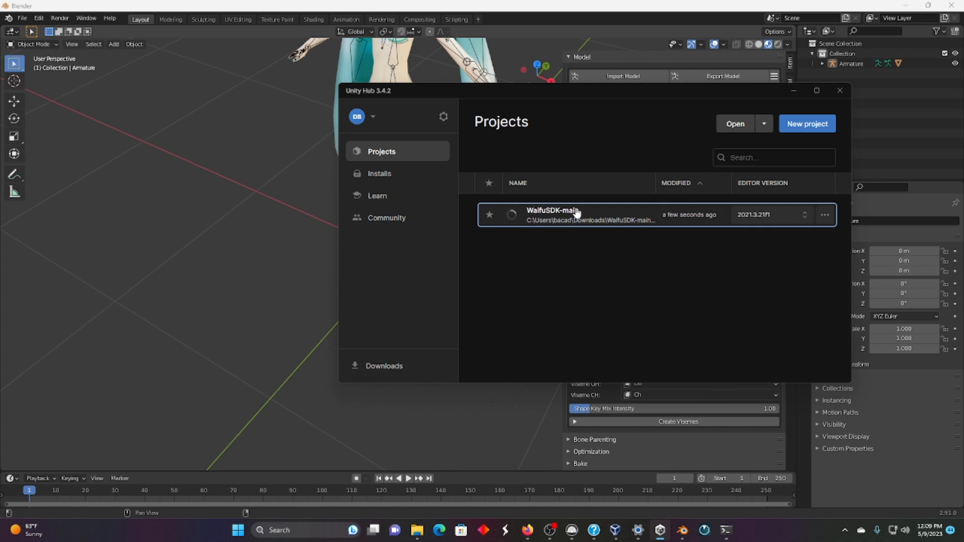
{"action": "left_click", "coordinate": [551, 215]}
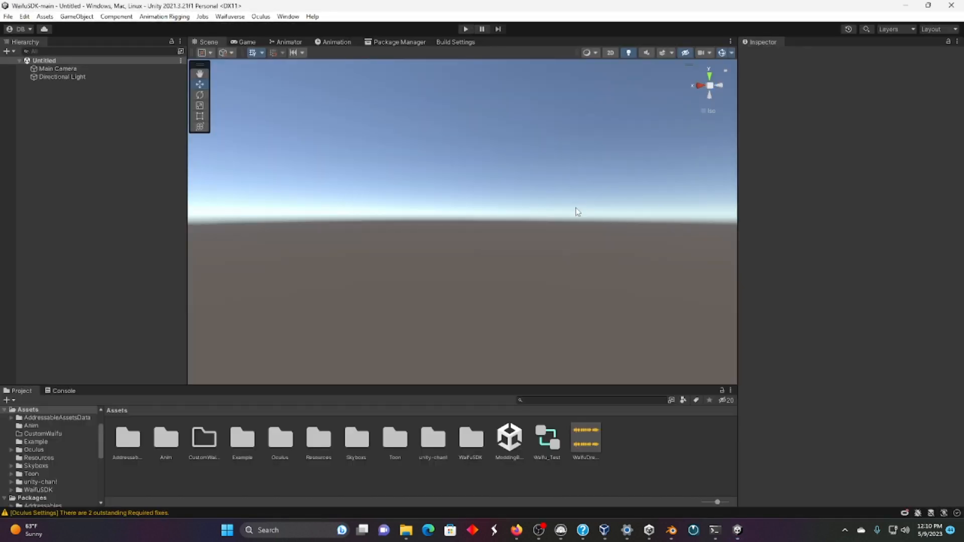
{"action": "mouse_move", "coordinate": [569, 189]}
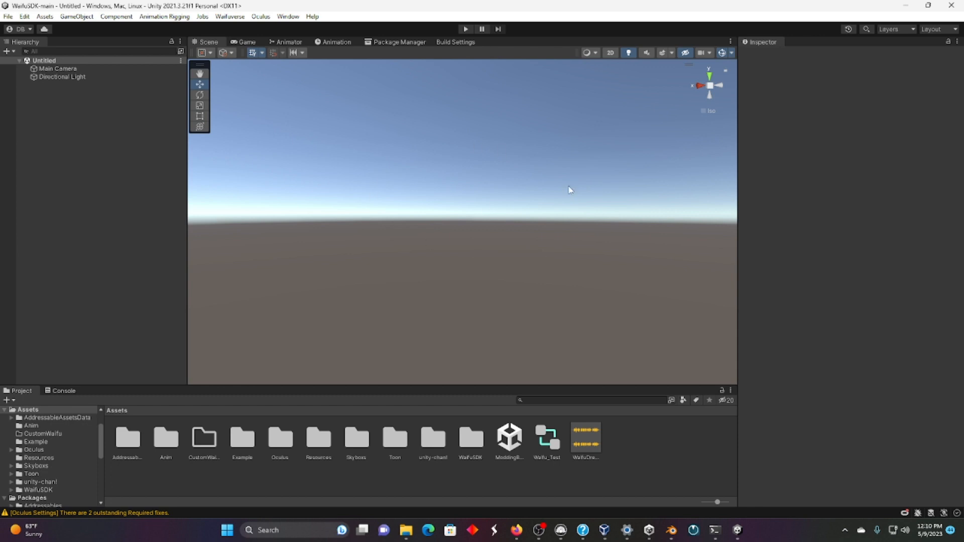
Load the ModdingBasic scene and preview it briefly in the Game view
{"action": "left_click", "coordinate": [509, 437]}
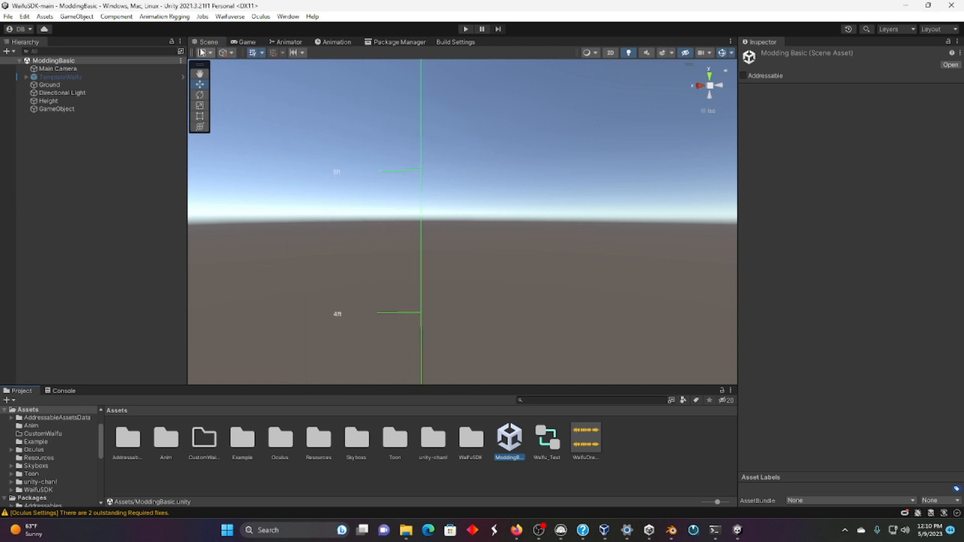
{"action": "left_click", "coordinate": [246, 42]}
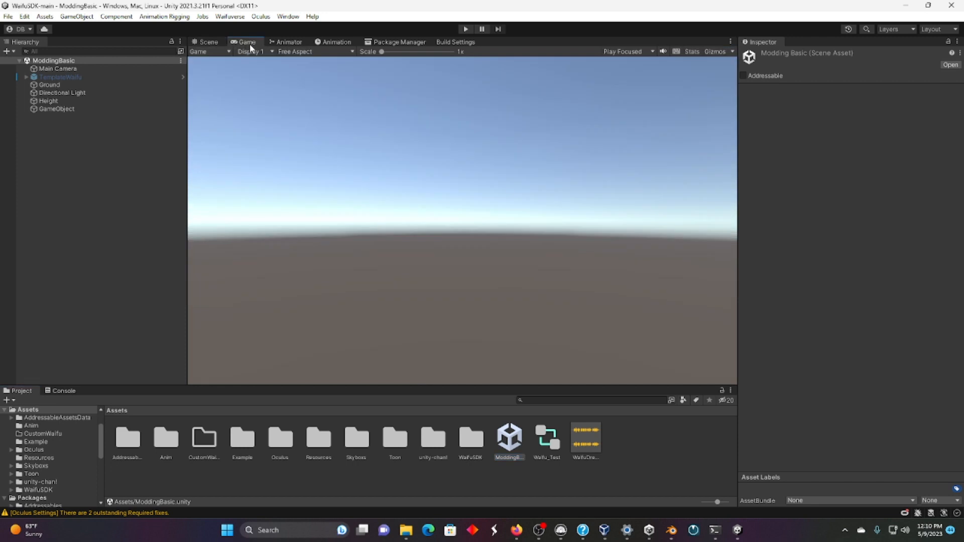
{"action": "left_click", "coordinate": [209, 42]}
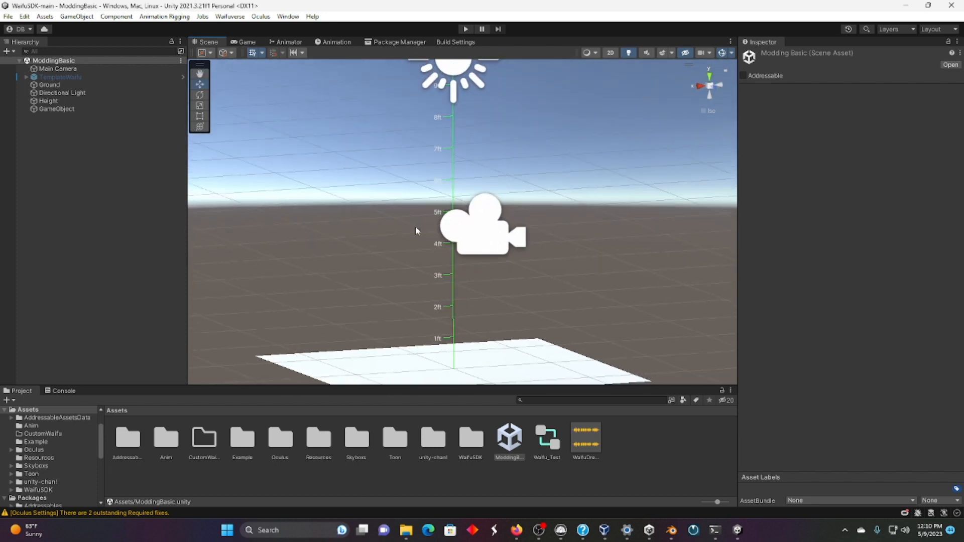
Toggle the Height ruler's Use Metric Units on and back off, leaving it in feet
{"action": "left_click", "coordinate": [49, 101]}
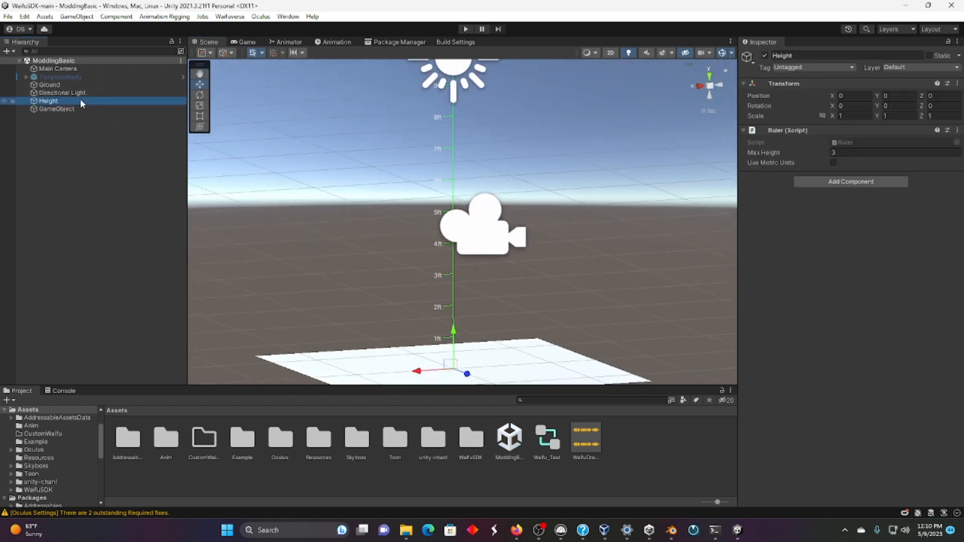
{"action": "left_click", "coordinate": [834, 163]}
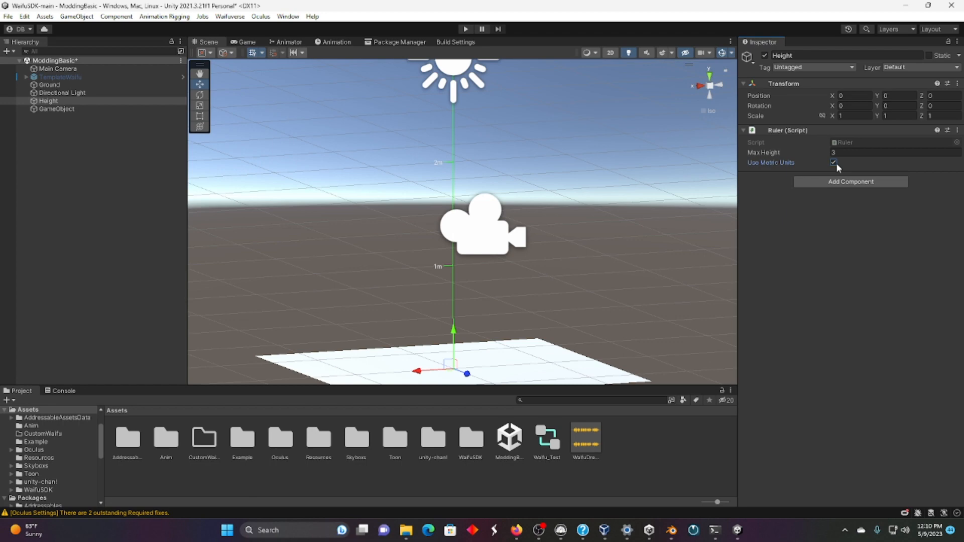
{"action": "left_click", "coordinate": [833, 163]}
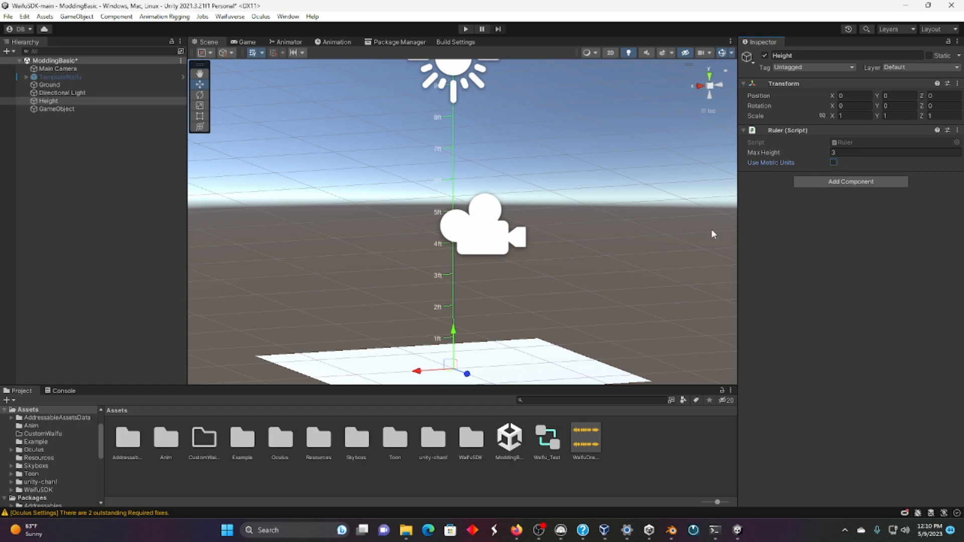
{"action": "mouse_move", "coordinate": [207, 440]}
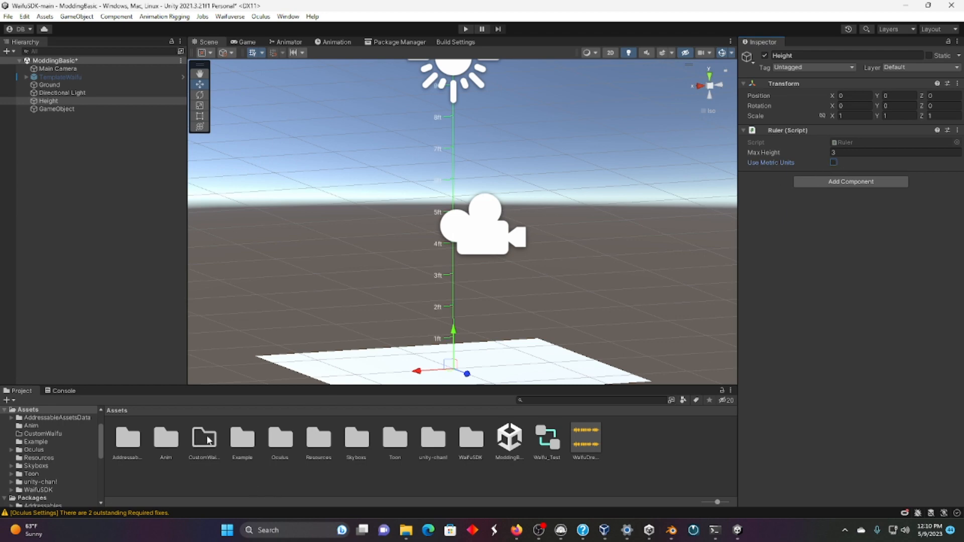
Create a new folder named Miku inside the CustomWaifu folder
{"action": "right_click", "coordinate": [204, 436]}
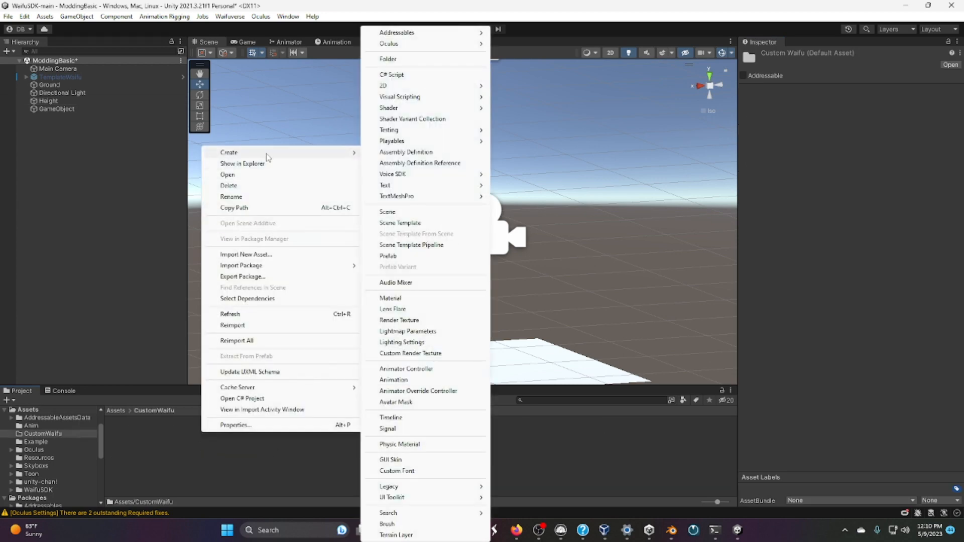
{"action": "mouse_move", "coordinate": [438, 67]}
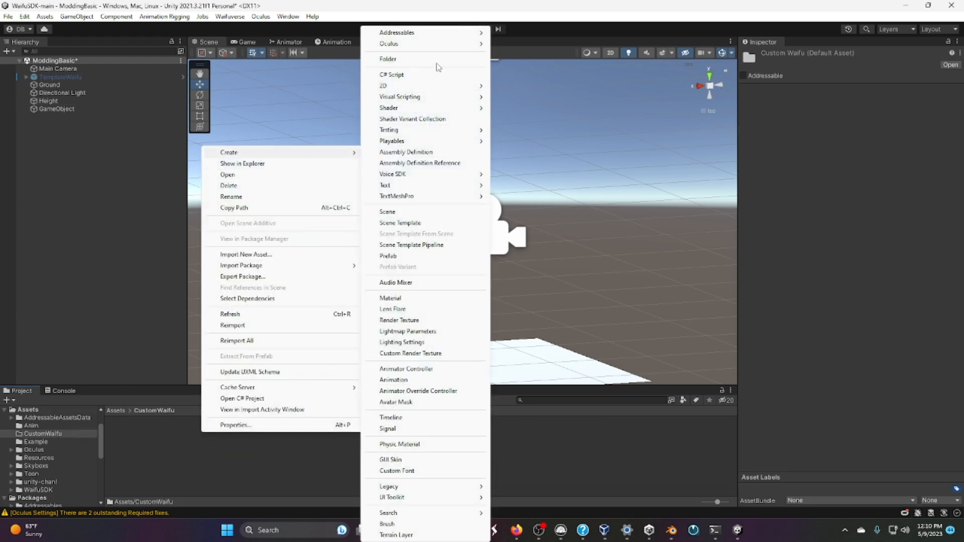
{"action": "left_click", "coordinate": [387, 58]}
{"action": "type", "text": "Miku"}
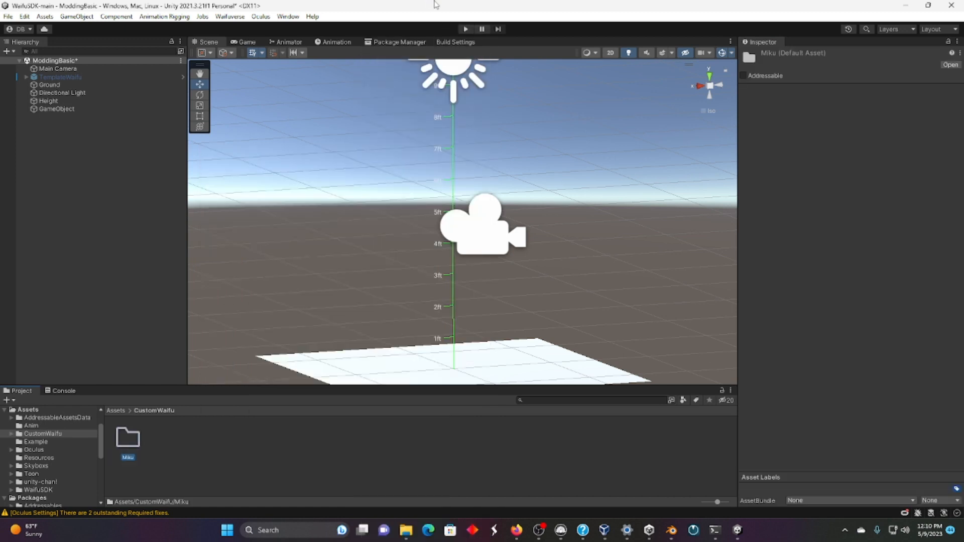
{"action": "double_click", "coordinate": [128, 437]}
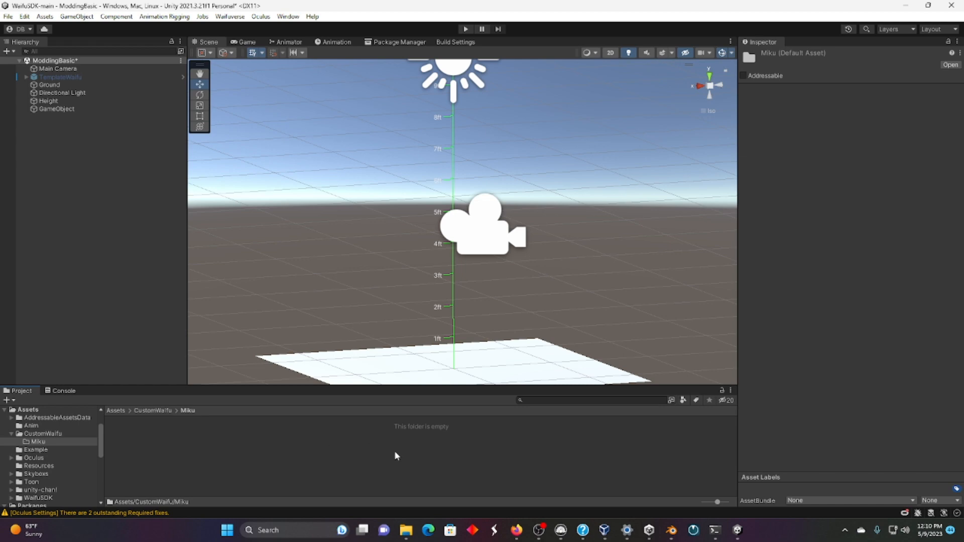
Import the miku2 model file from Downloads into the CustomWaifu folder
{"action": "key", "text": "alt+tab"}
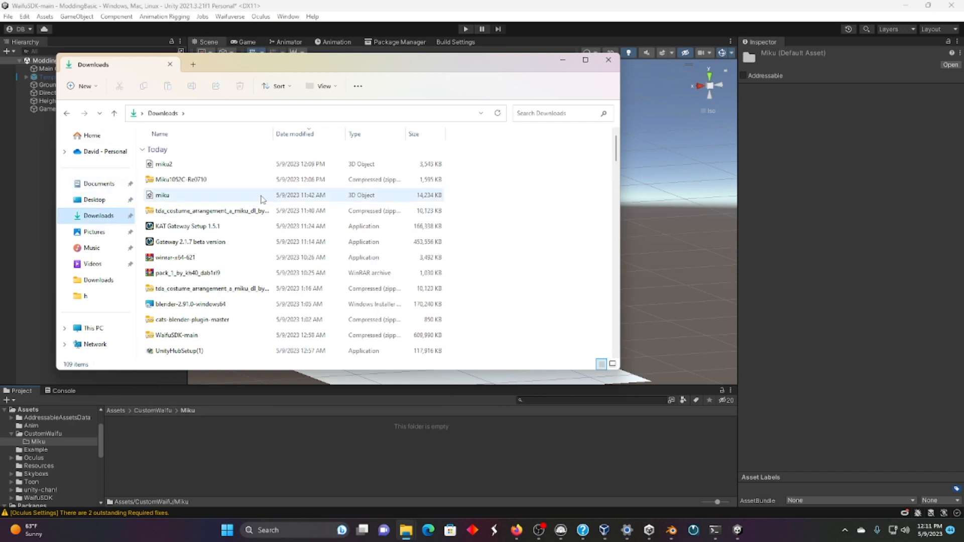
{"action": "left_click", "coordinate": [163, 164]}
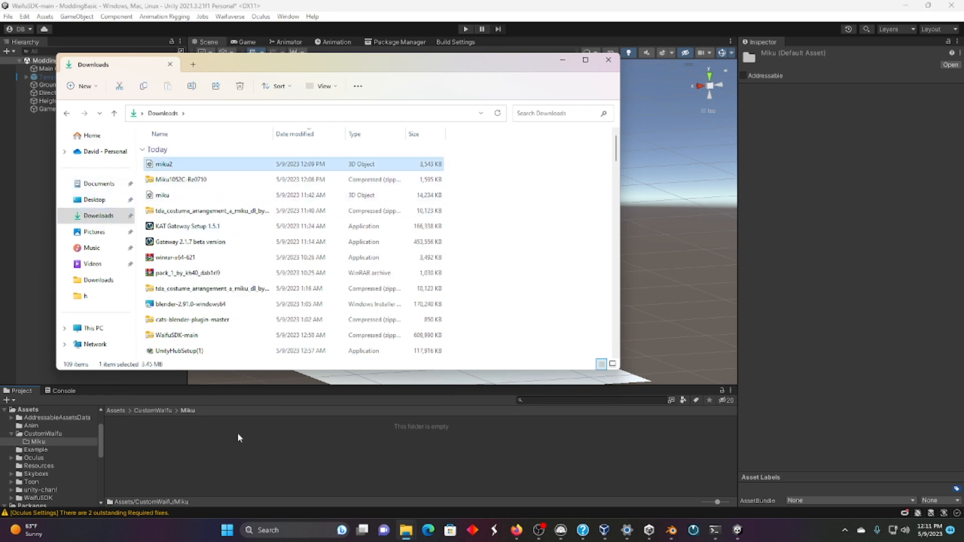
{"action": "left_click", "coordinate": [609, 60]}
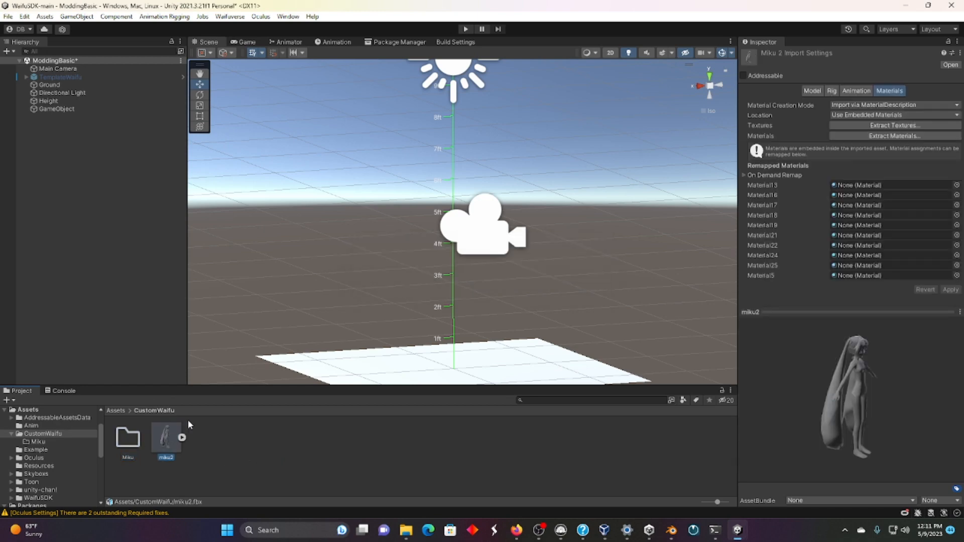
{"action": "mouse_move", "coordinate": [422, 319]}
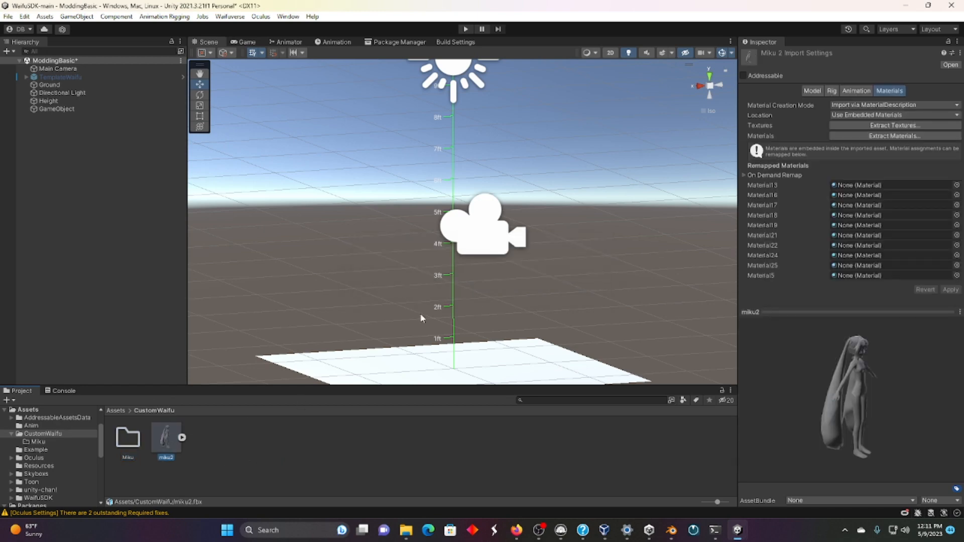
{"action": "mouse_move", "coordinate": [233, 429]}
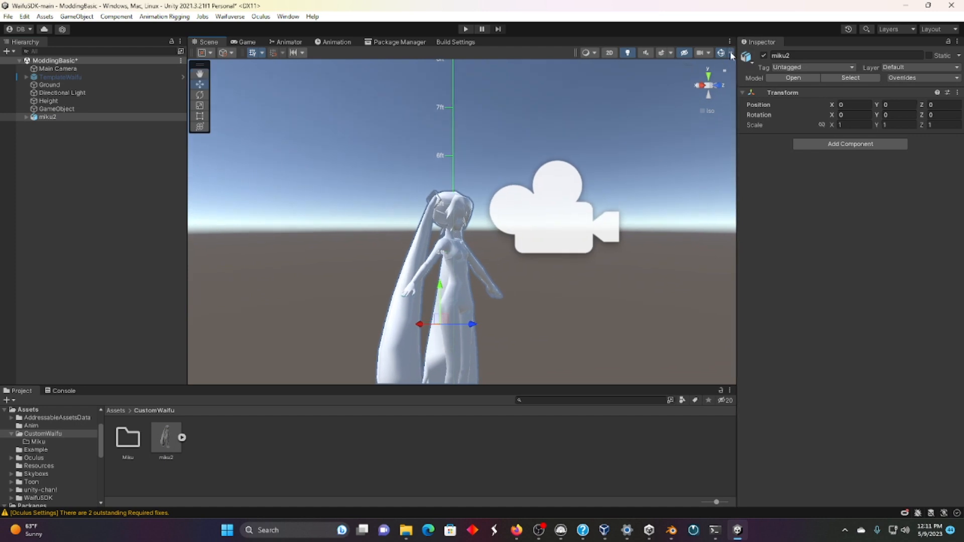
Shrink the 3D camera and light icons from the Gizmos dropdown after placing miku2 in the scene
{"action": "left_click", "coordinate": [721, 53]}
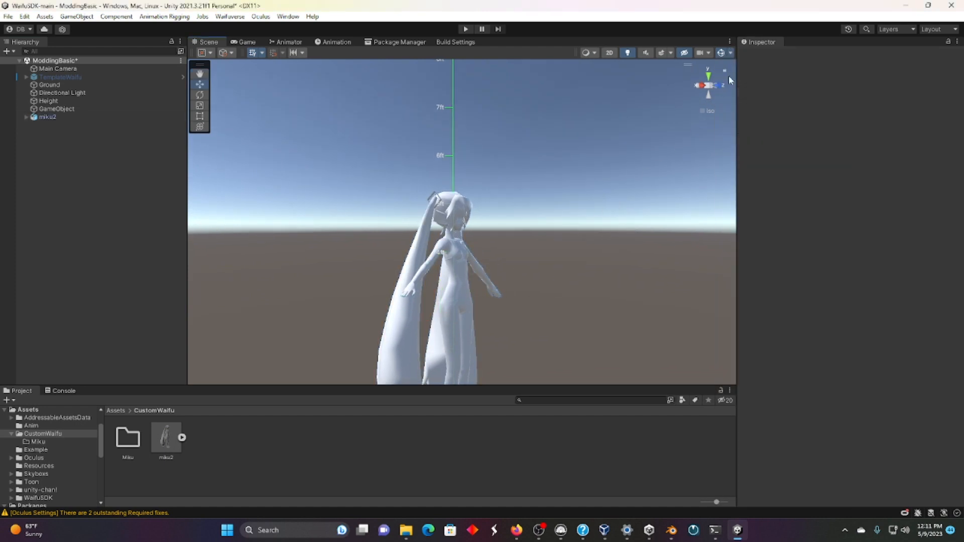
{"action": "left_click", "coordinate": [707, 53]}
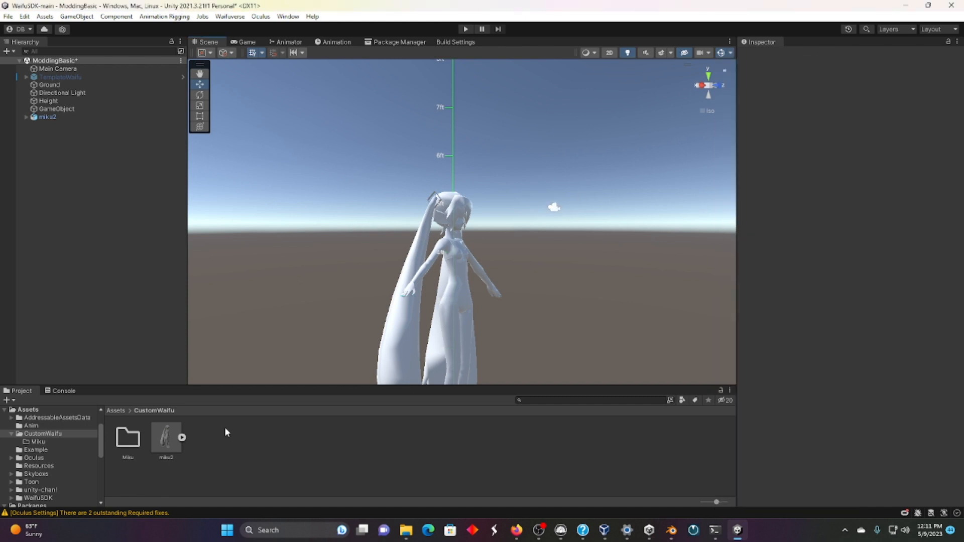
Set miku2's import to read/write meshes, Humanoid rig and external legacy materials, and apply
{"action": "left_click", "coordinate": [165, 437]}
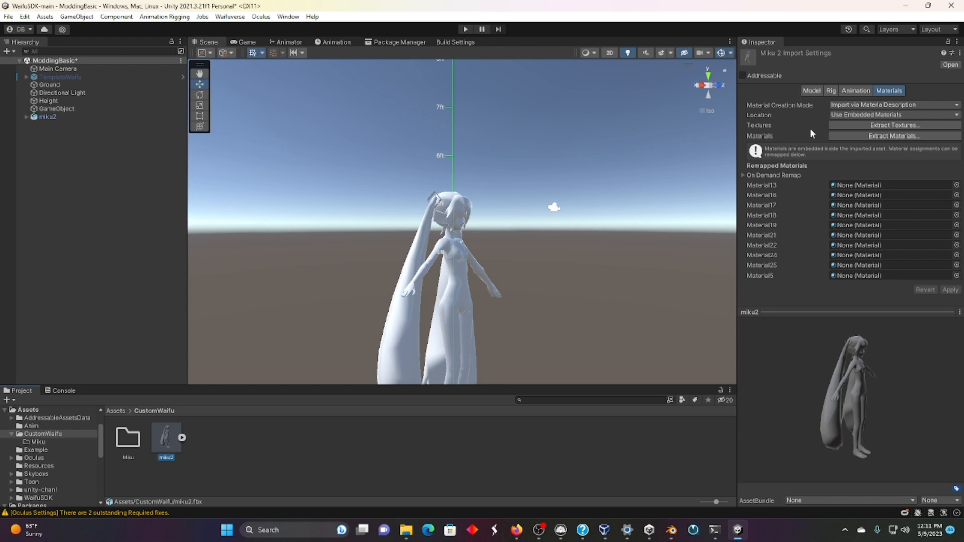
{"action": "left_click", "coordinate": [809, 90]}
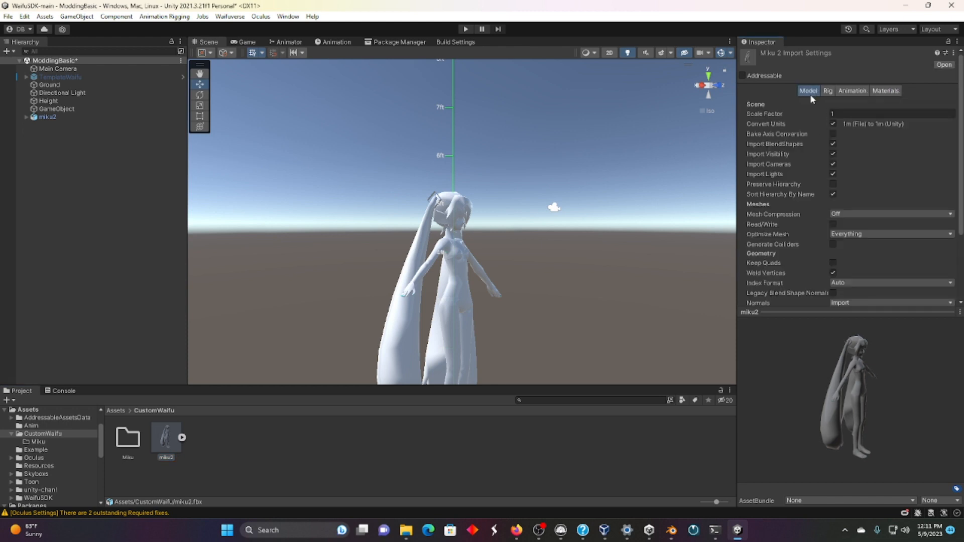
{"action": "left_click", "coordinate": [834, 224]}
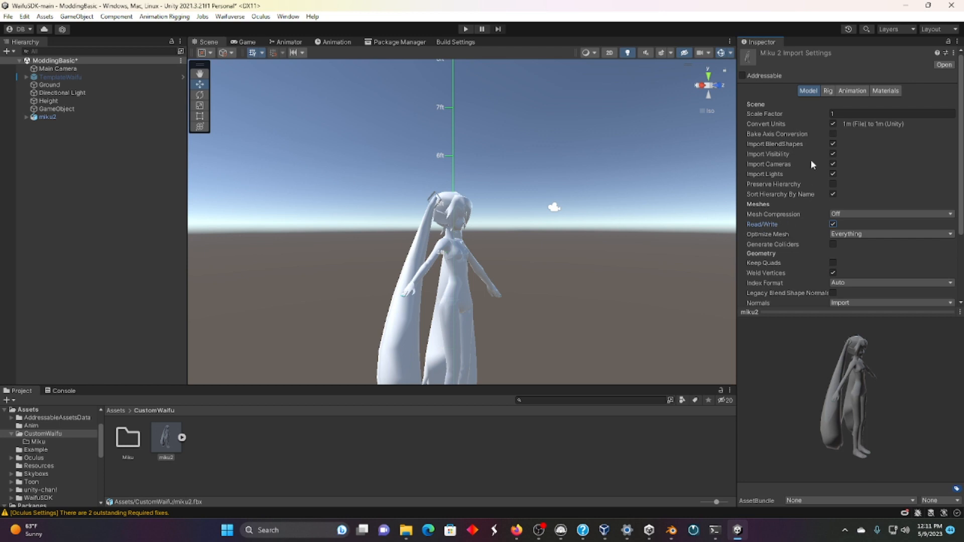
{"action": "left_click", "coordinate": [831, 91]}
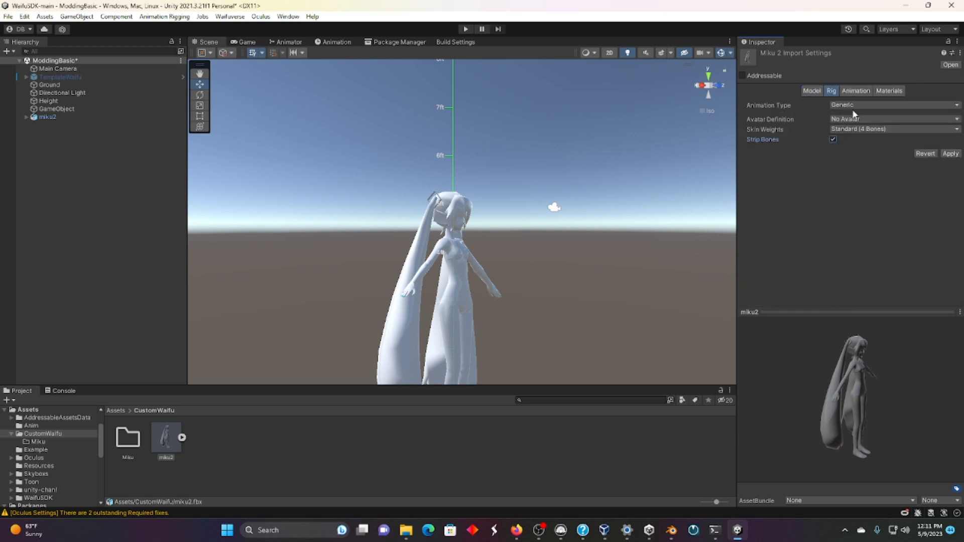
{"action": "left_click", "coordinate": [891, 105]}
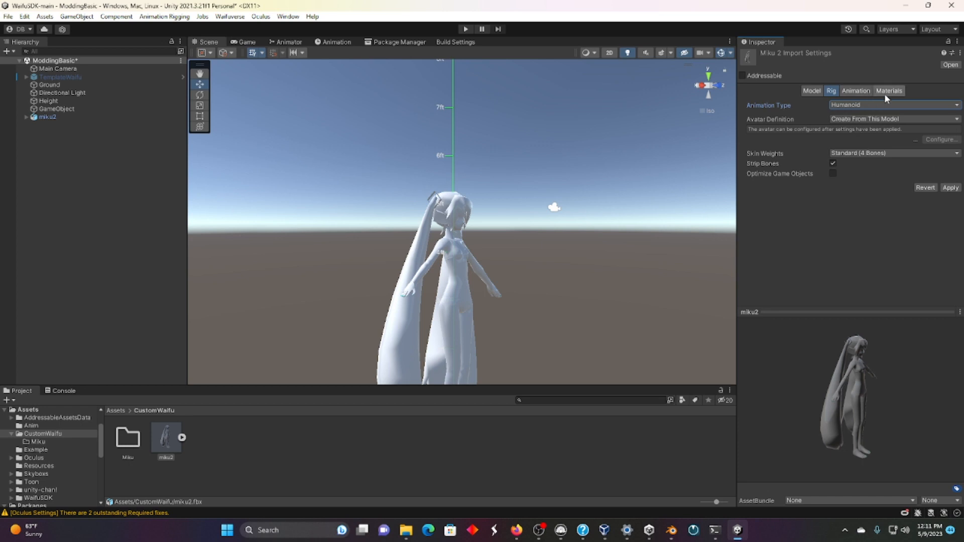
{"action": "left_click", "coordinate": [889, 90]}
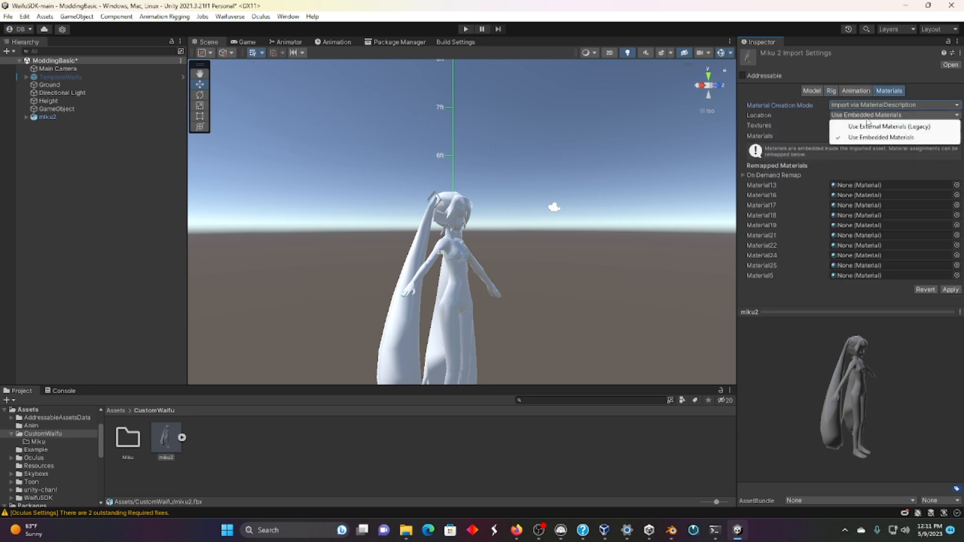
{"action": "left_click", "coordinate": [888, 126]}
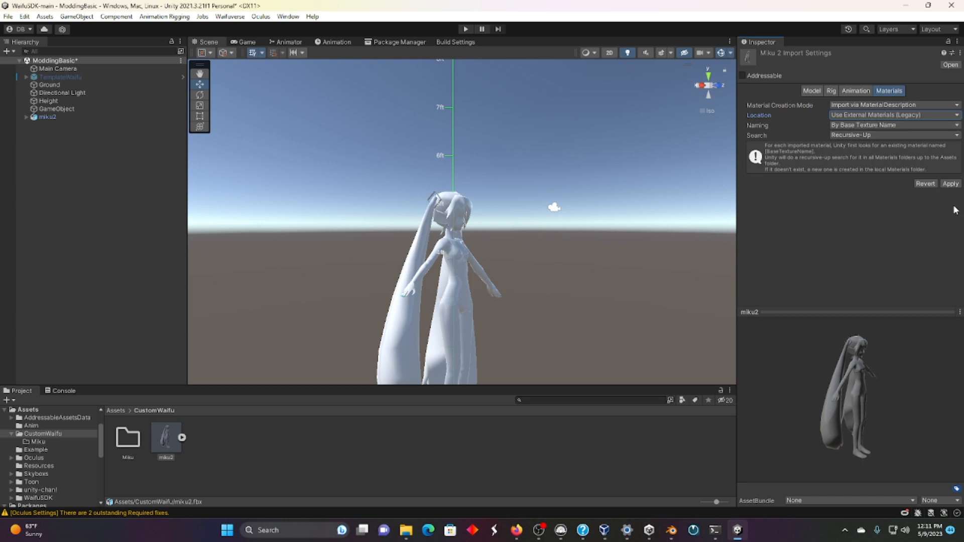
{"action": "left_click", "coordinate": [949, 182]}
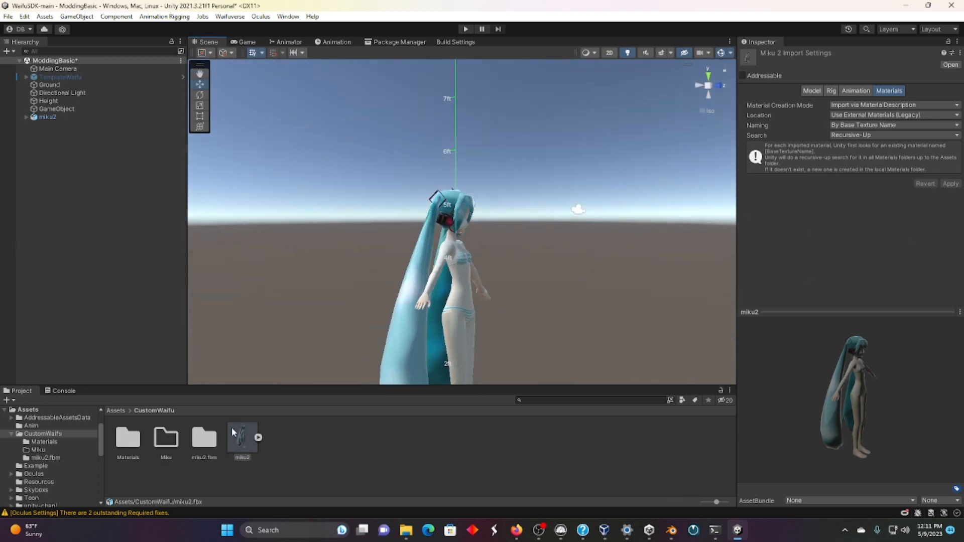
Assign all ten materials the Toon_DoubleShadeWithFeather shader with BaseColor Step at 0
{"action": "left_click", "coordinate": [128, 438]}
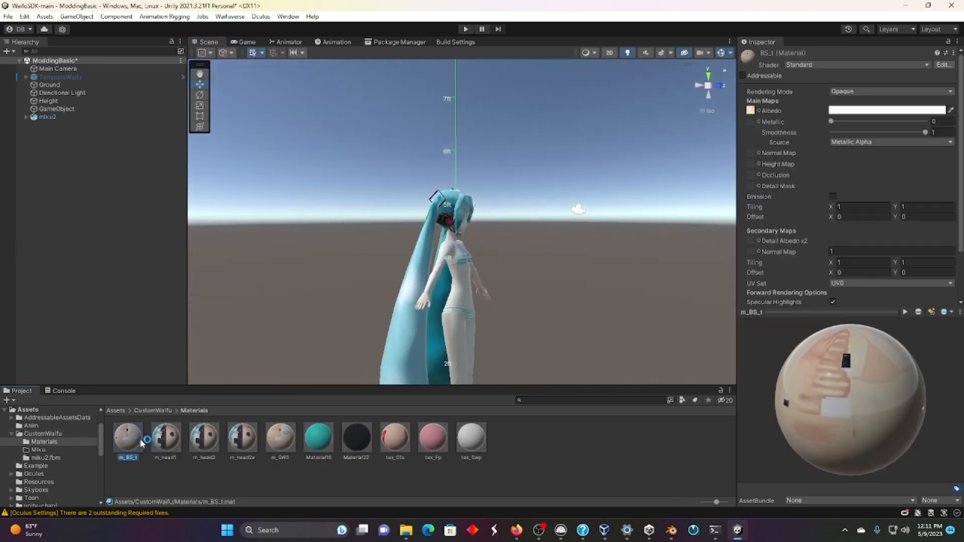
{"action": "left_click", "coordinate": [854, 65]}
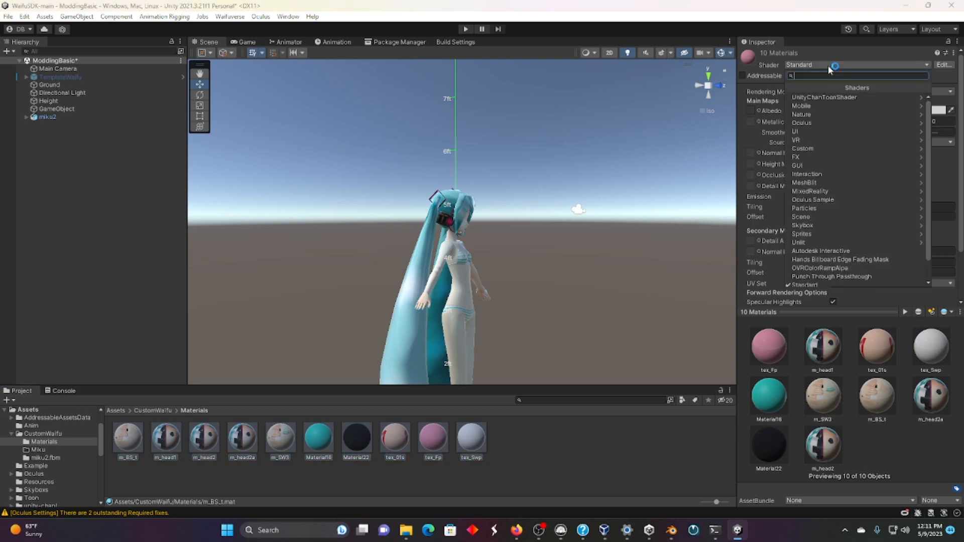
{"action": "left_click", "coordinate": [823, 98]}
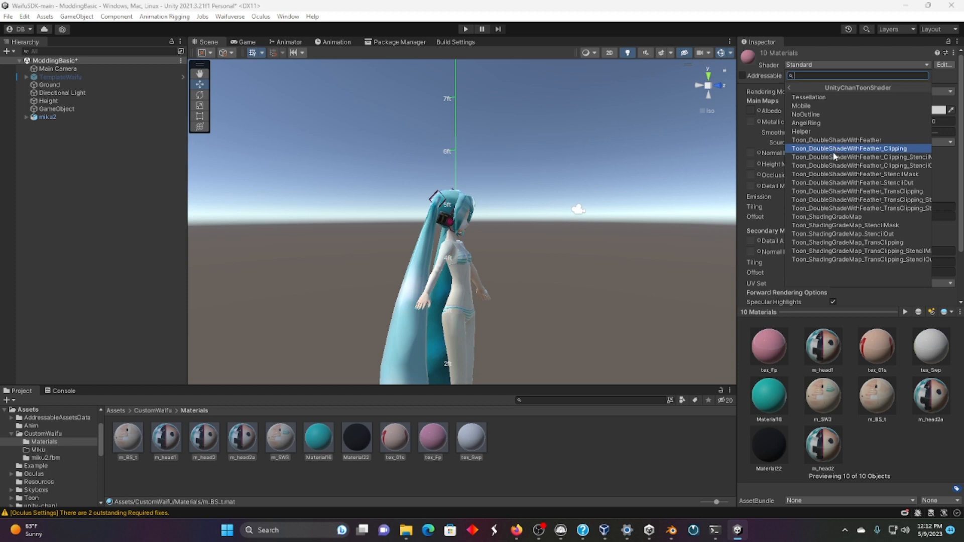
{"action": "mouse_move", "coordinate": [845, 154]}
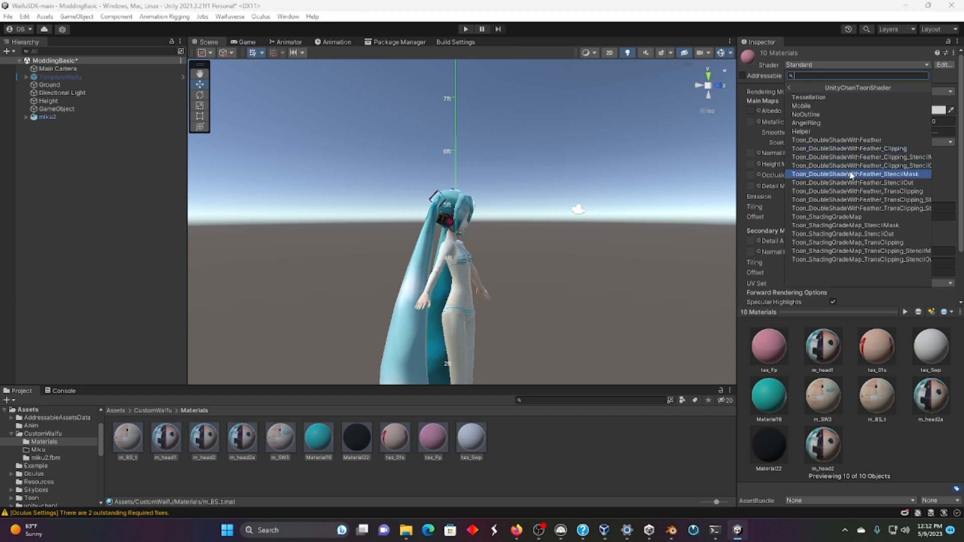
{"action": "mouse_move", "coordinate": [848, 139]}
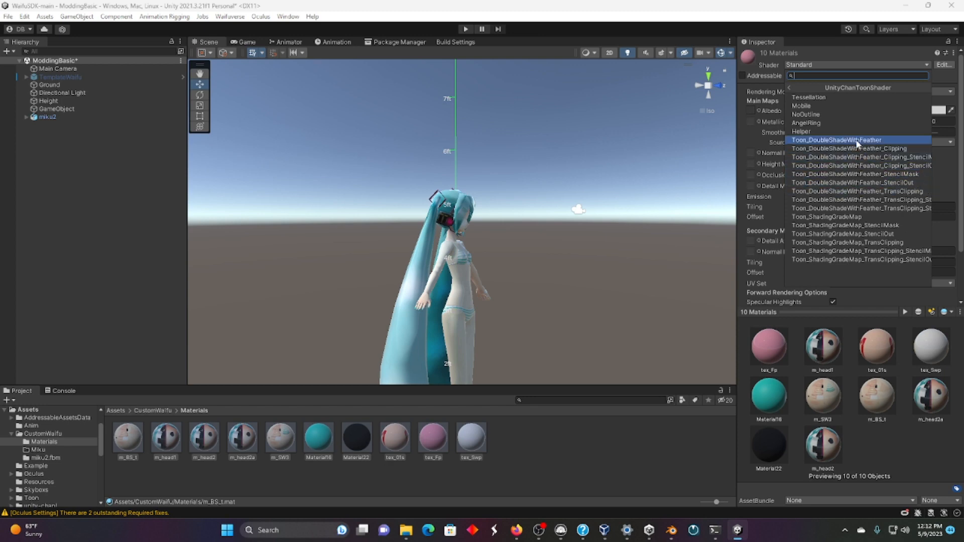
{"action": "left_click", "coordinate": [837, 140]}
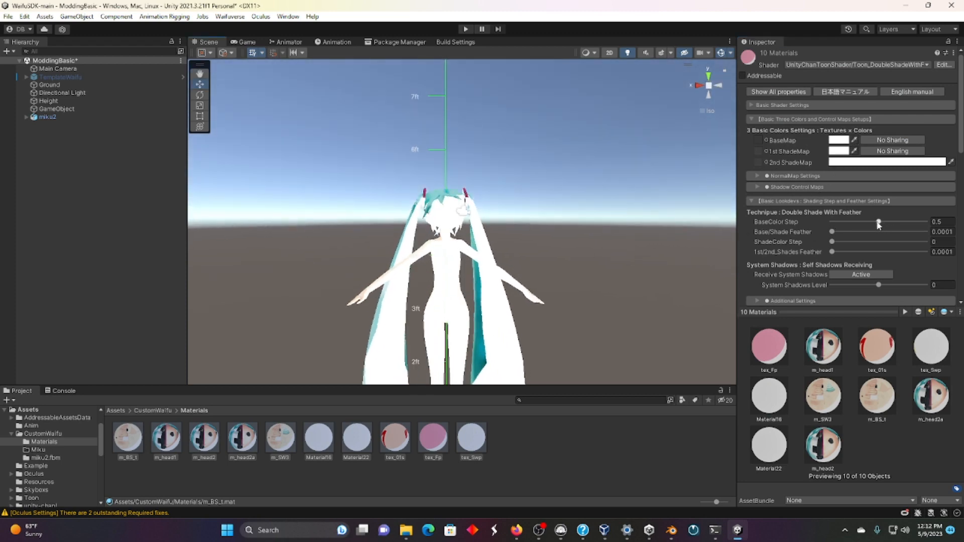
{"action": "left_click_drag", "start_coordinate": [878, 222], "coordinate": [831, 222]}
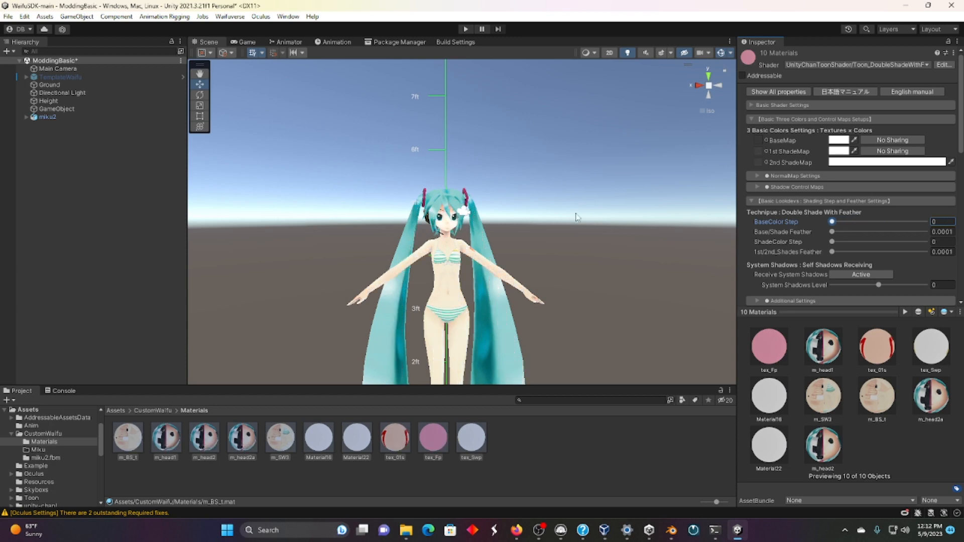
{"action": "mouse_move", "coordinate": [463, 332]}
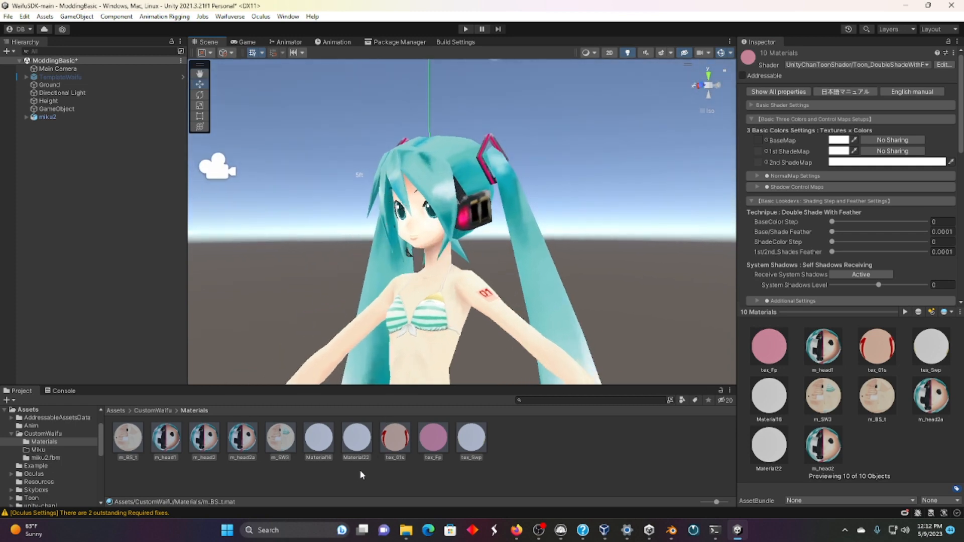
{"action": "left_click", "coordinate": [242, 437]}
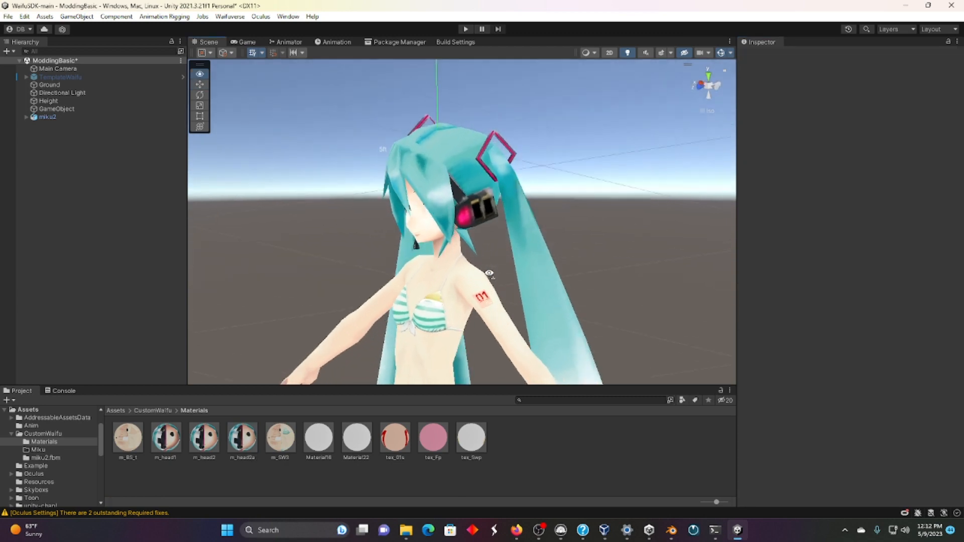
Inspect the cel-shaded model from the side and check the red 01 material's texture
{"action": "left_click_drag", "start_coordinate": [489, 273], "coordinate": [510, 263]}
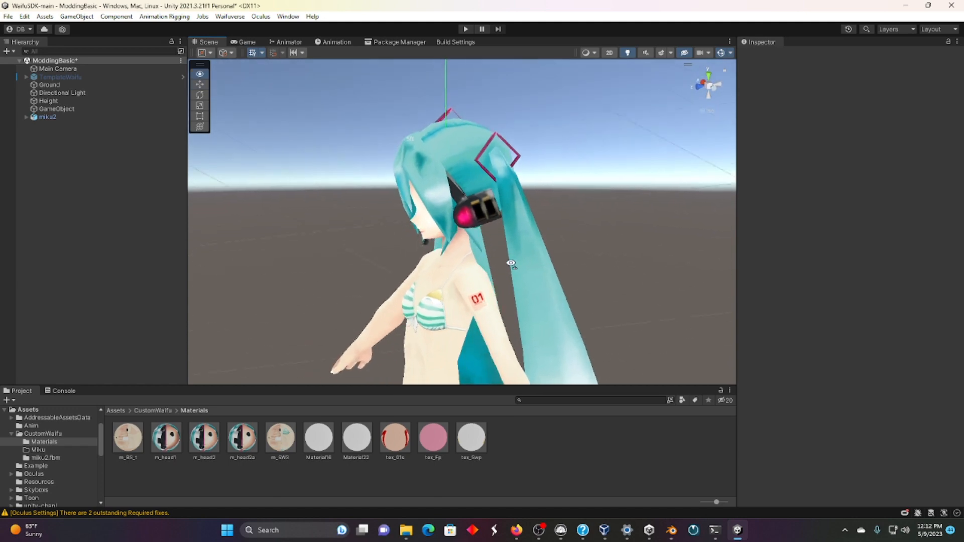
{"action": "left_click_drag", "start_coordinate": [510, 263], "coordinate": [541, 193]}
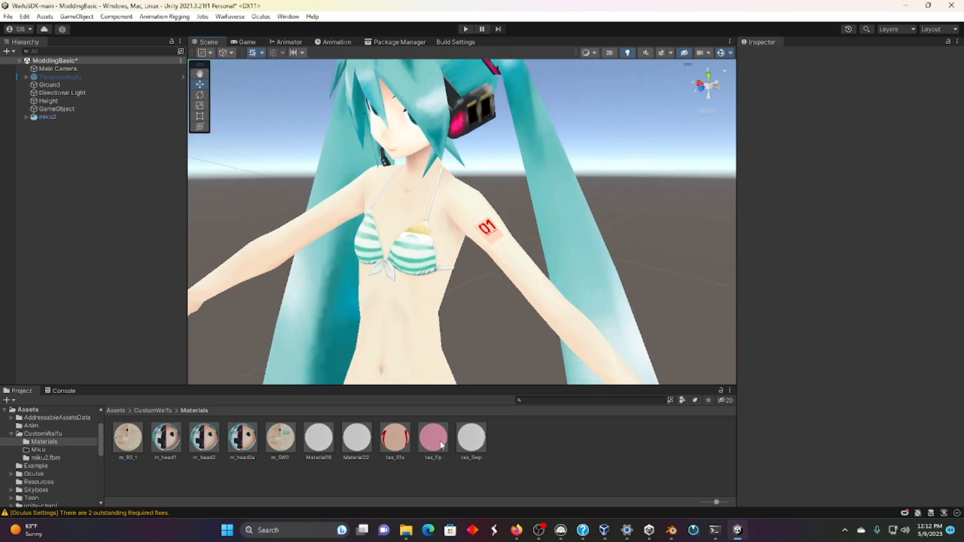
{"action": "left_click", "coordinate": [432, 438]}
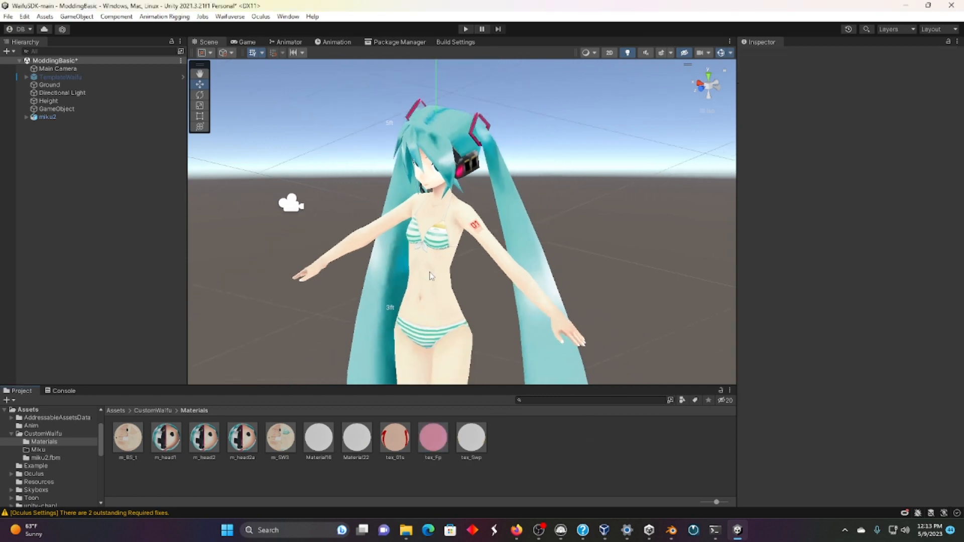
{"action": "left_click", "coordinate": [395, 438]}
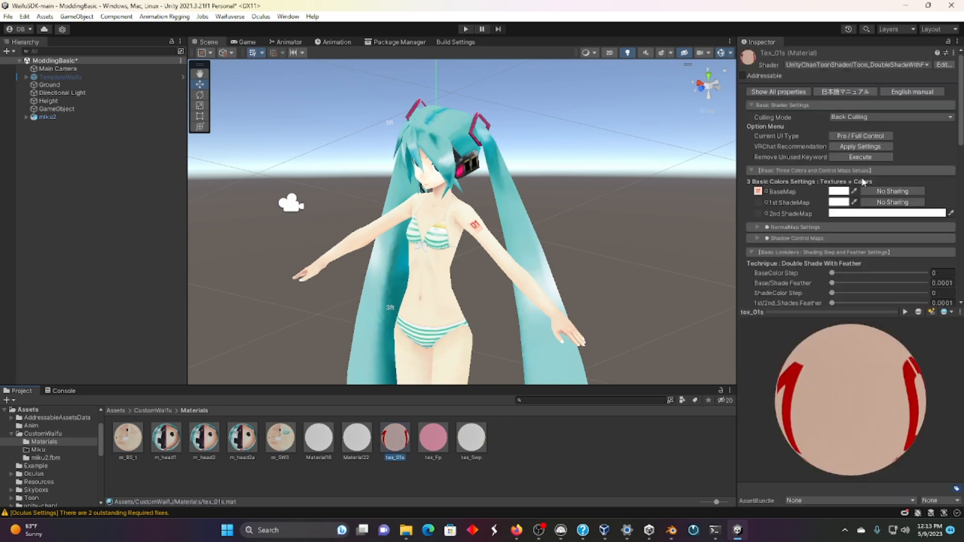
{"action": "left_click", "coordinate": [45, 458]}
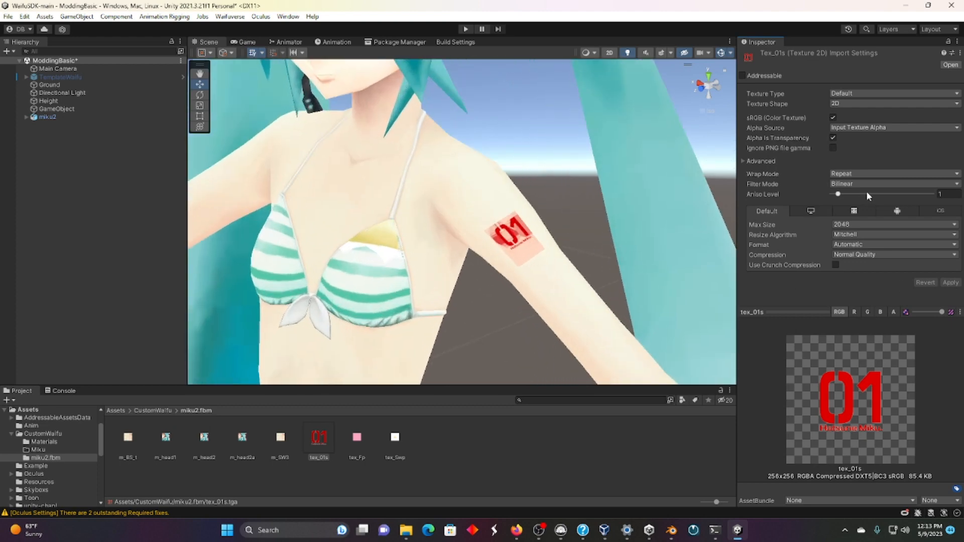
{"action": "left_click", "coordinate": [833, 137]}
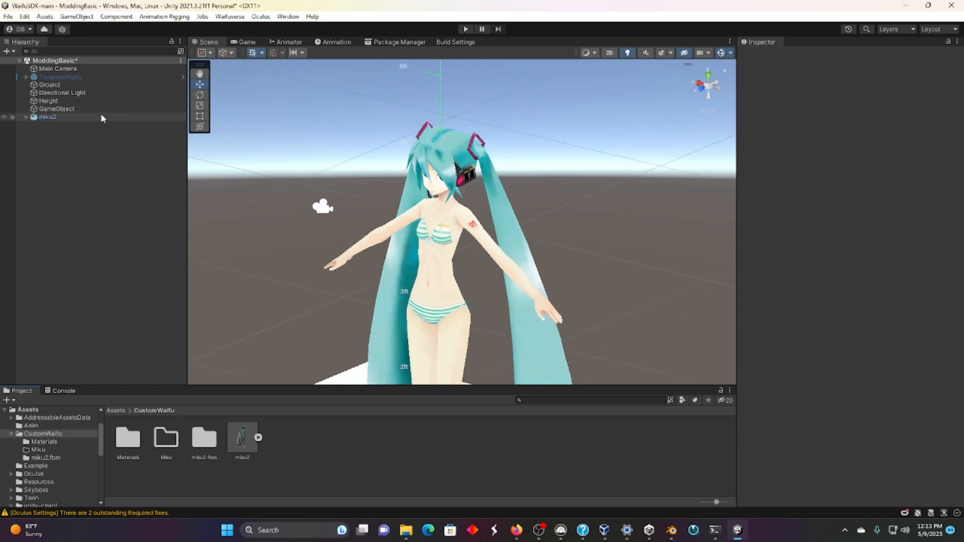
Add the Copy From Template component to miku2, copying the template waifu's animator, audio and scripts
{"action": "left_click", "coordinate": [47, 116]}
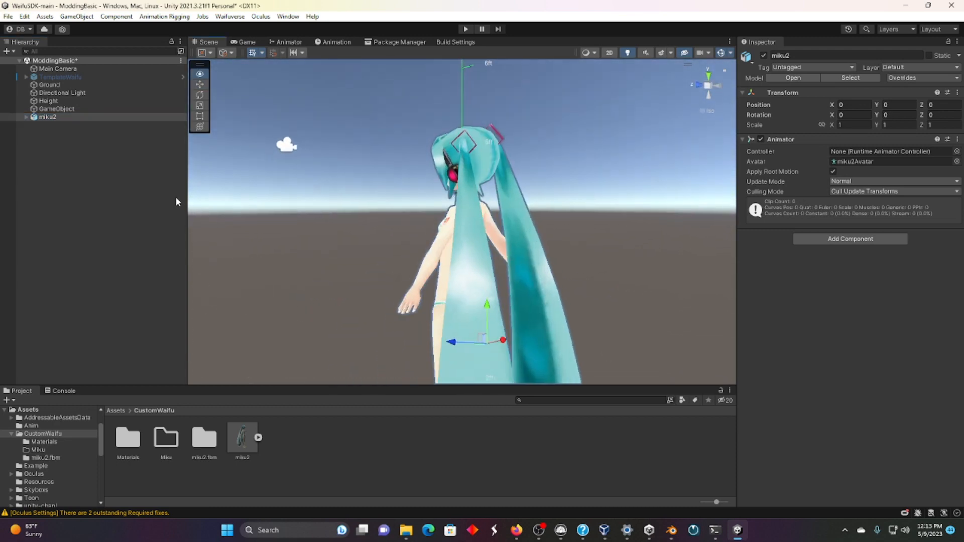
{"action": "left_click", "coordinate": [850, 239]}
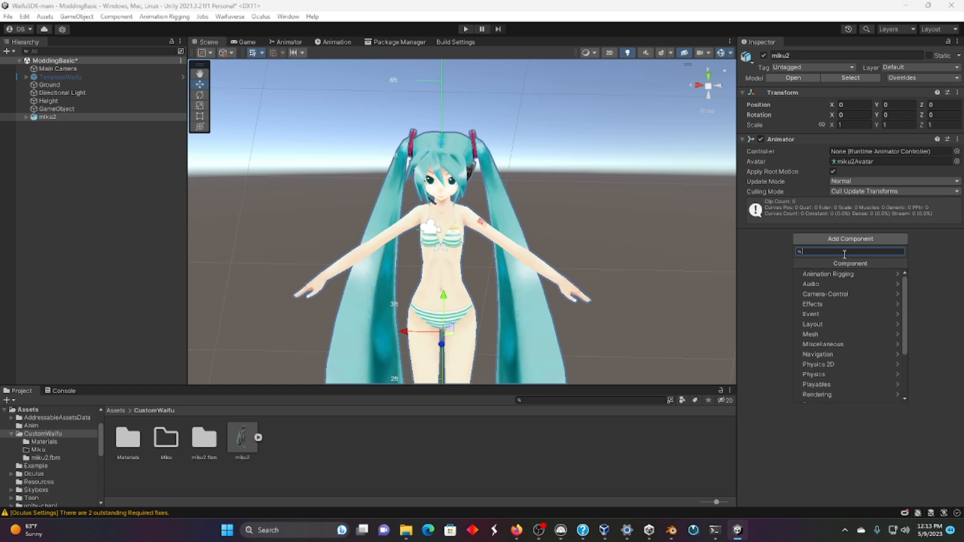
{"action": "mouse_move", "coordinate": [844, 252]}
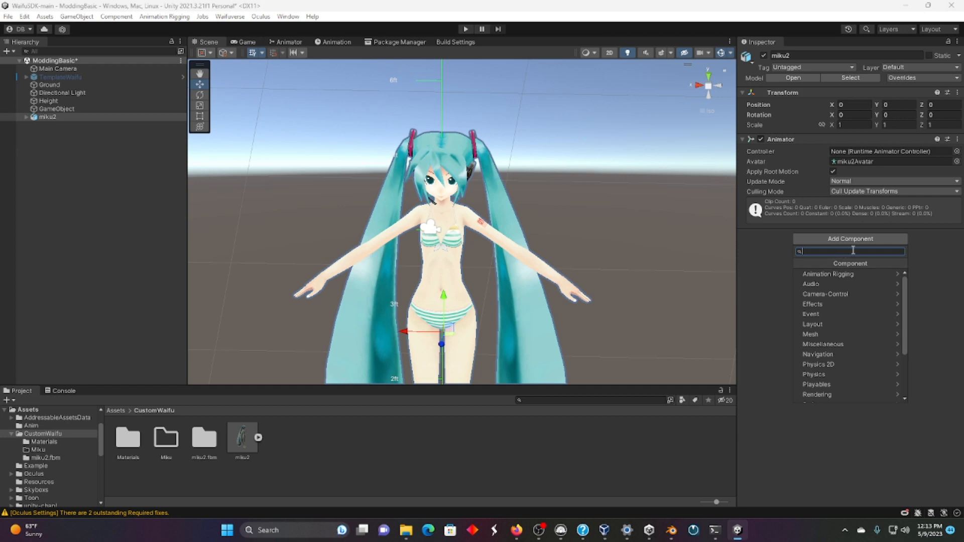
{"action": "type", "text": "cop"}
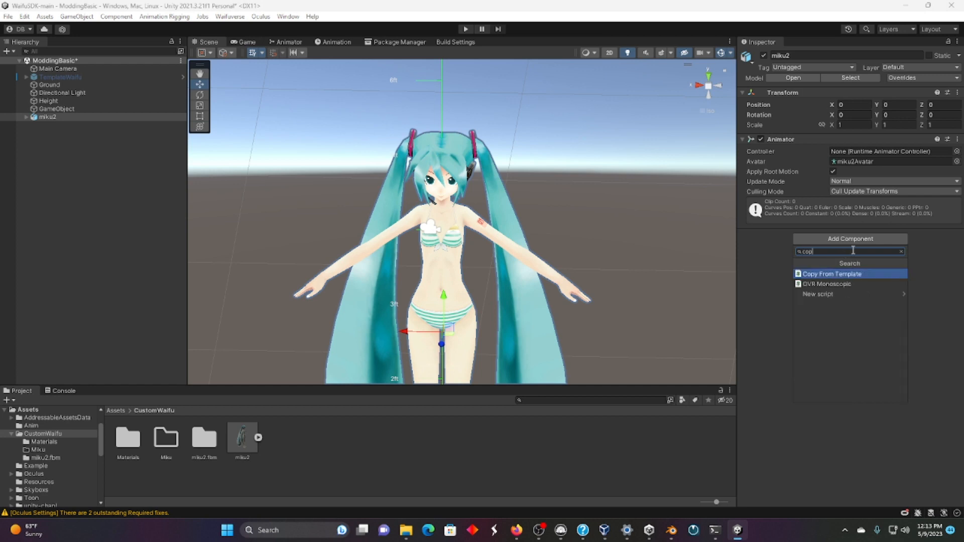
{"action": "left_click", "coordinate": [832, 273]}
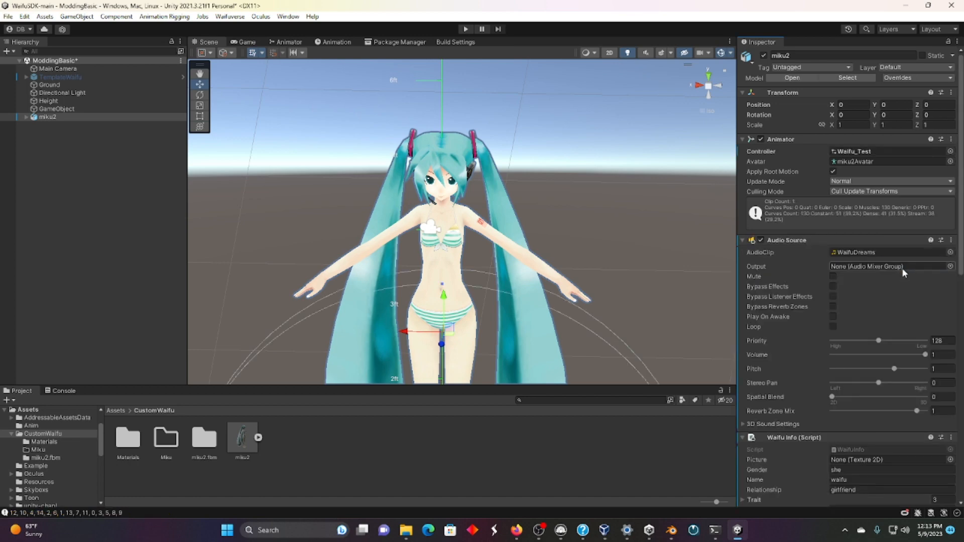
{"action": "scroll", "scroll_direction": "down", "scroll_amount": 3}
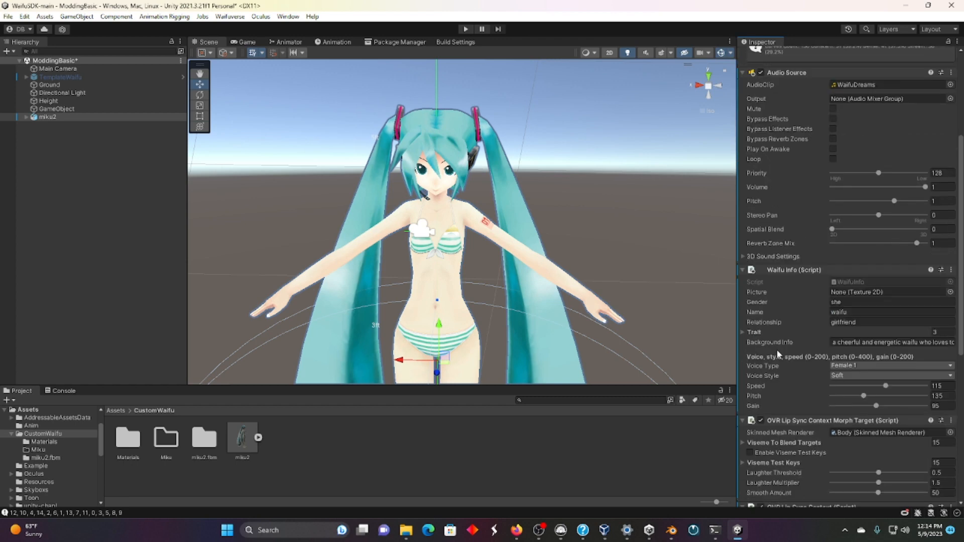
Name the waifu Miku in its Waifu Info and move on to its relationship and background fields
{"action": "left_click", "coordinate": [892, 312]}
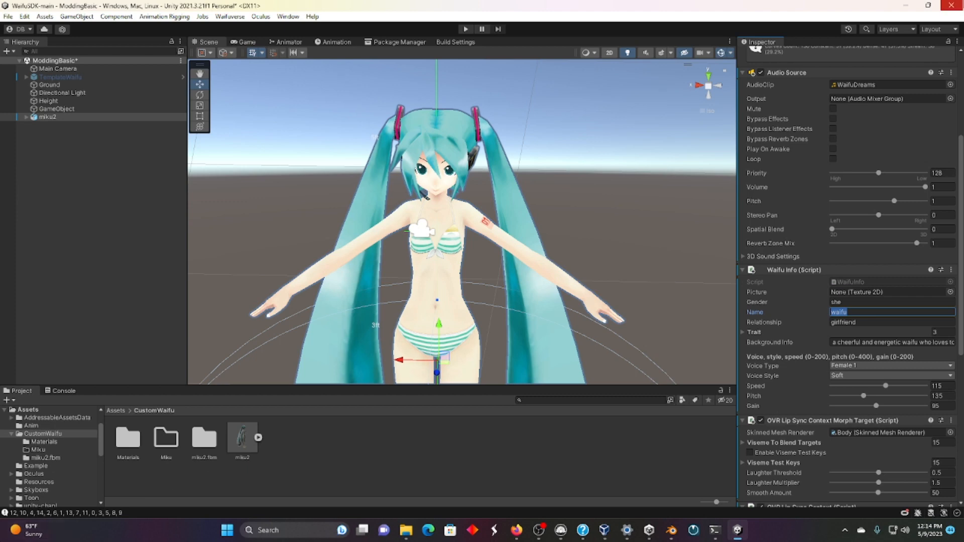
{"action": "type", "text": "Miku"}
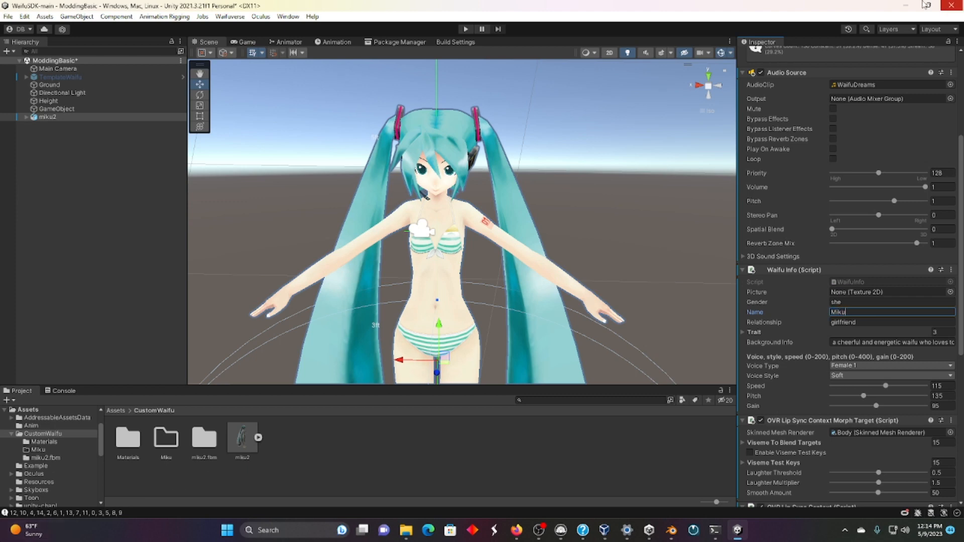
{"action": "left_click", "coordinate": [890, 321]}
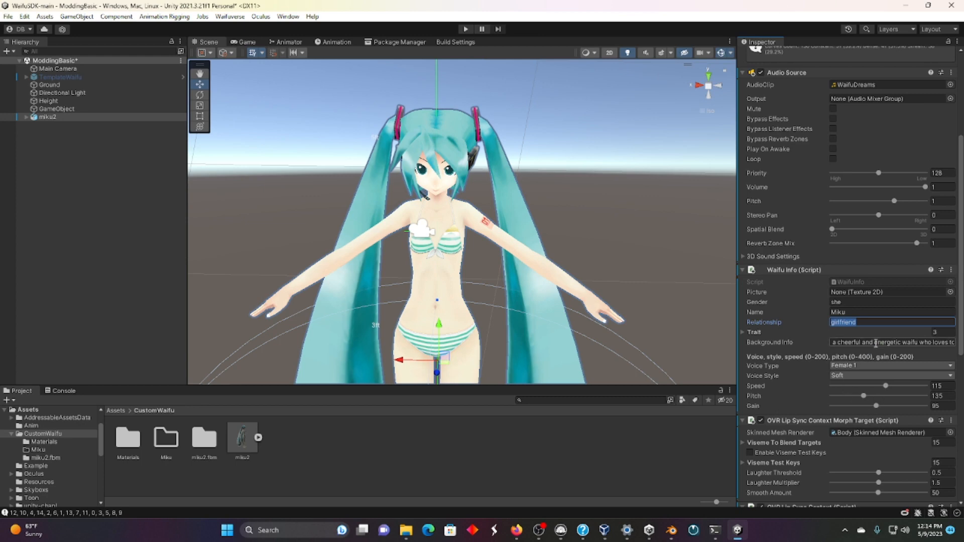
{"action": "left_click", "coordinate": [891, 342]}
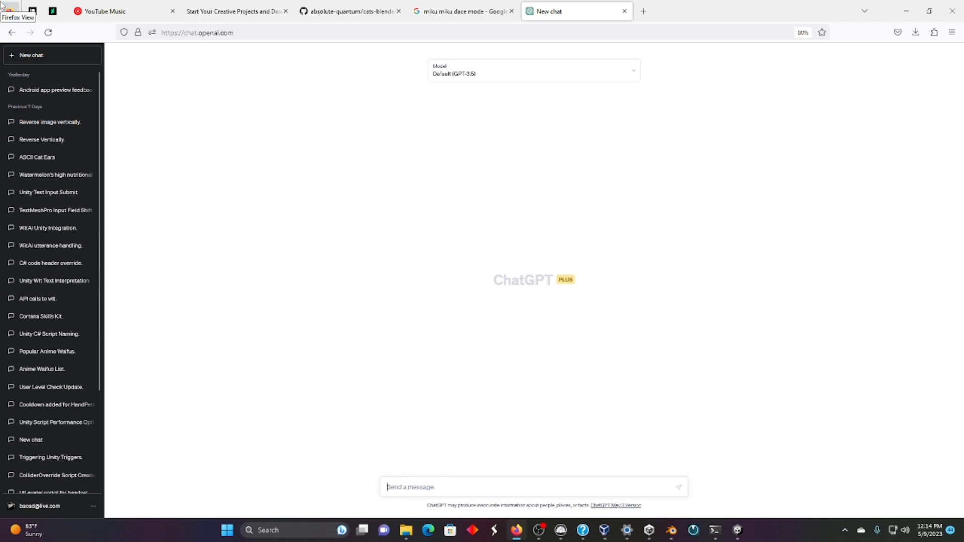
Ask ChatGPT for short Miku Hatsune background info and copy the reply into the Background Info field
{"action": "type", "text": "make some background info on miku"}
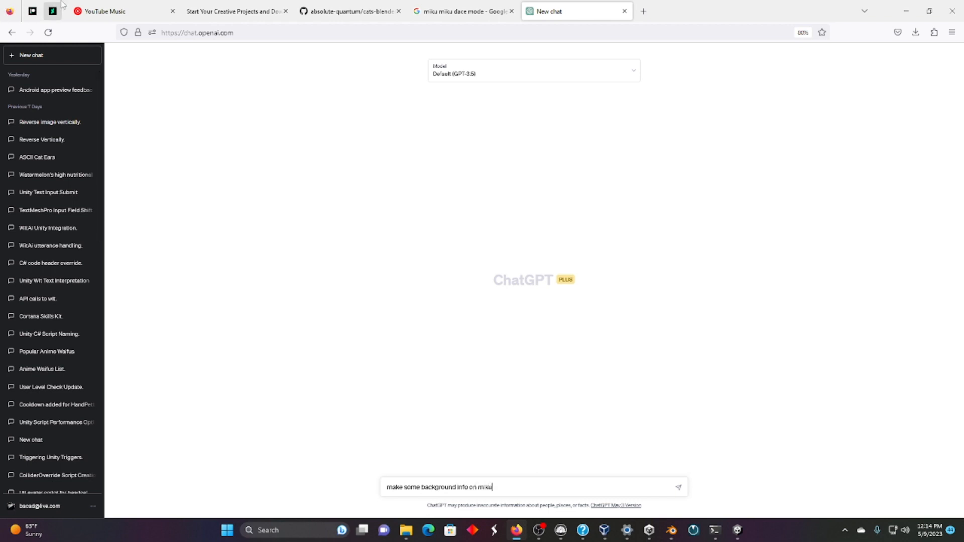
{"action": "type", "text": "hatsune. short"}
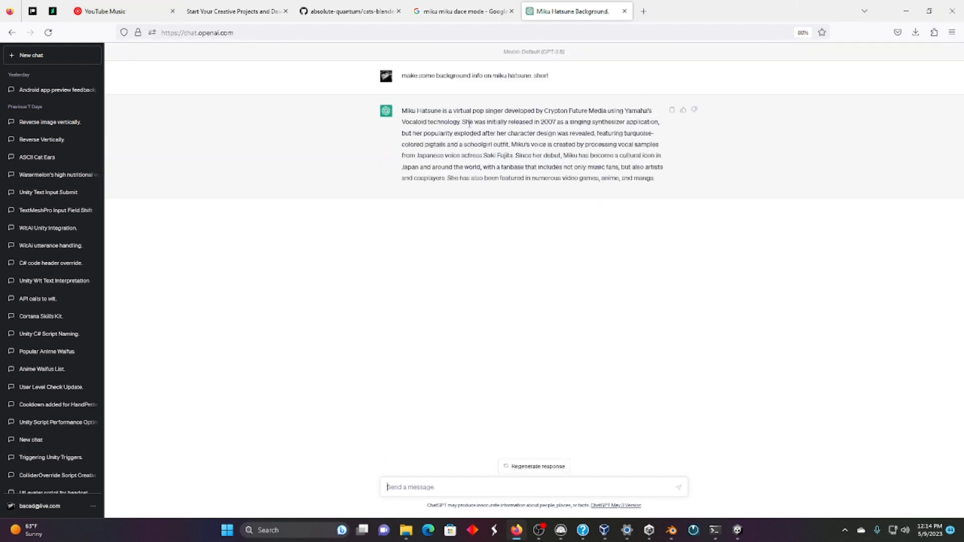
{"action": "double_click", "coordinate": [650, 177]}
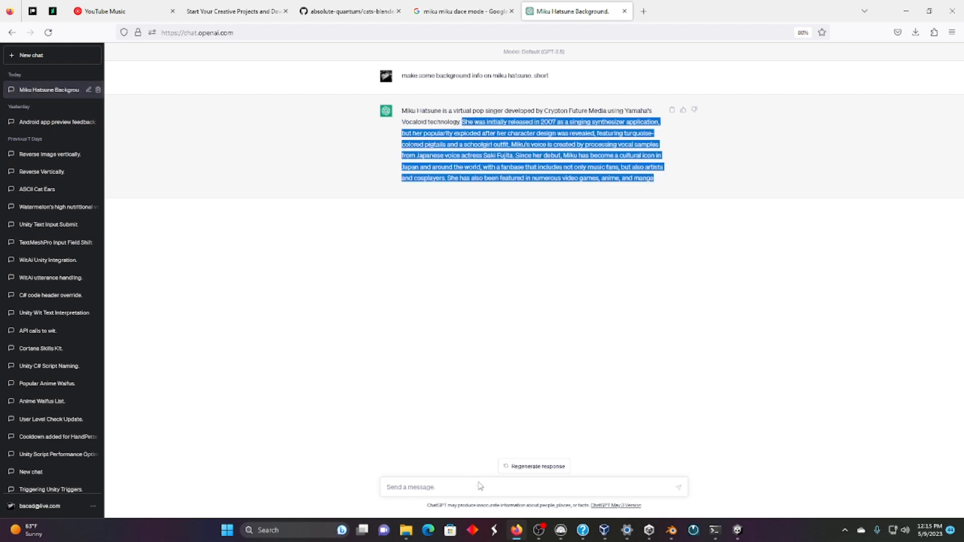
{"action": "left_click", "coordinate": [604, 347]}
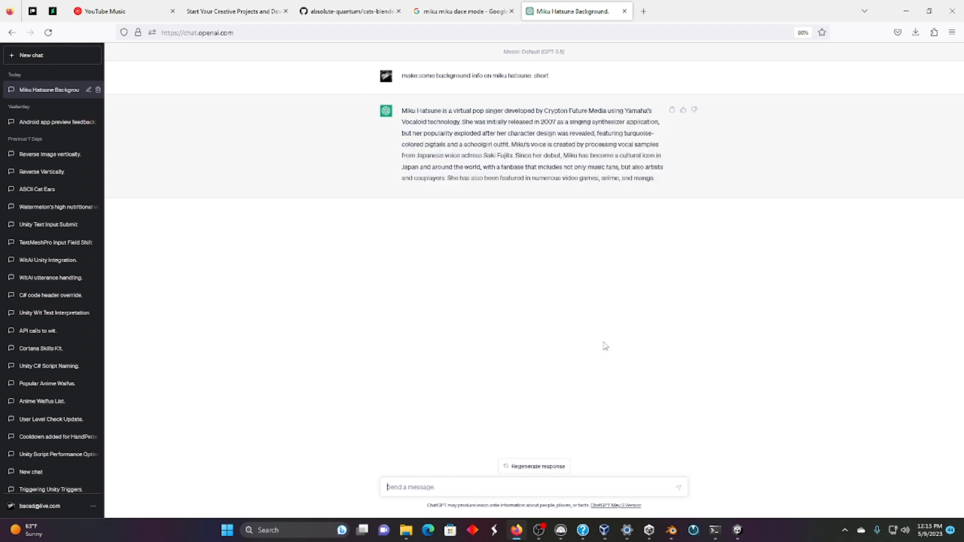
{"action": "type", "text": "make it about he"}
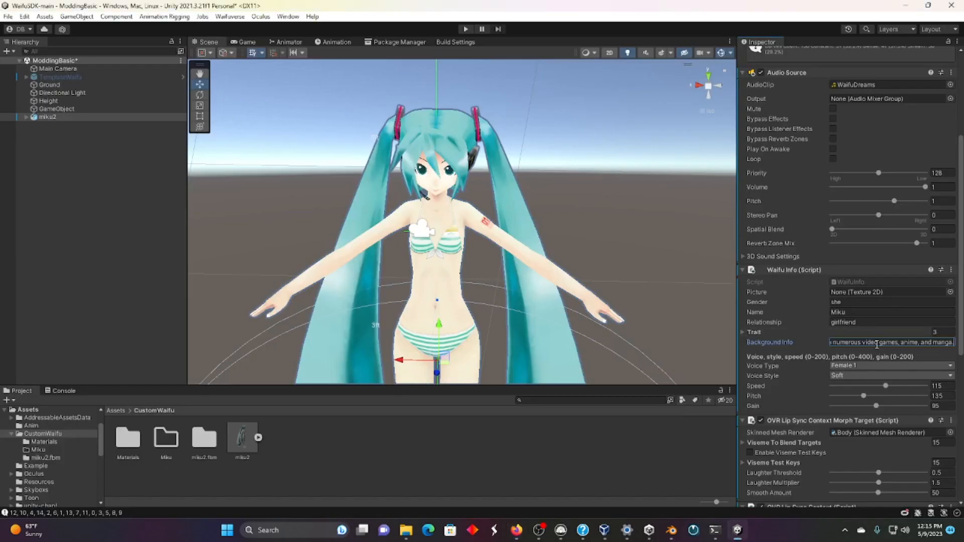
Expand the trait list and ask ChatGPT for personality traits for Miku
{"action": "left_click", "coordinate": [742, 332]}
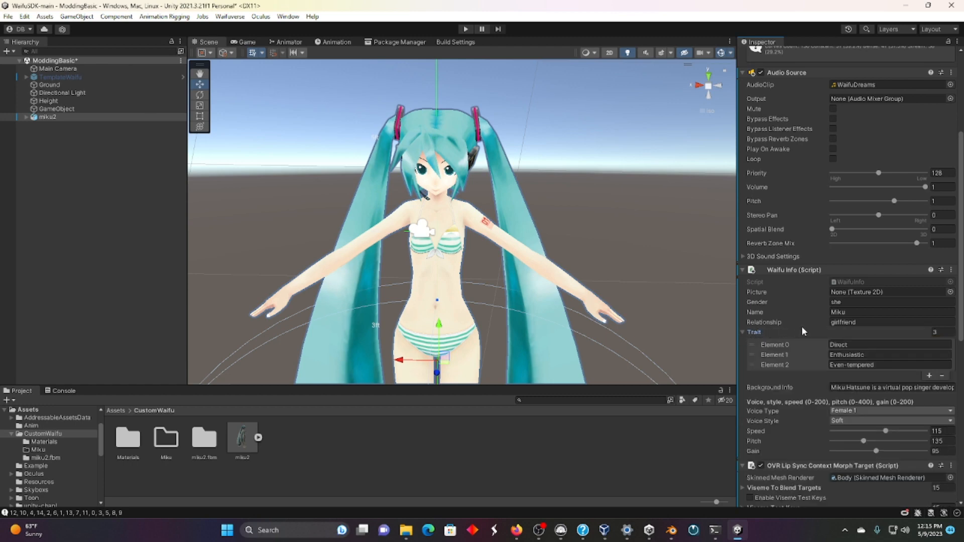
{"action": "mouse_move", "coordinate": [796, 349]}
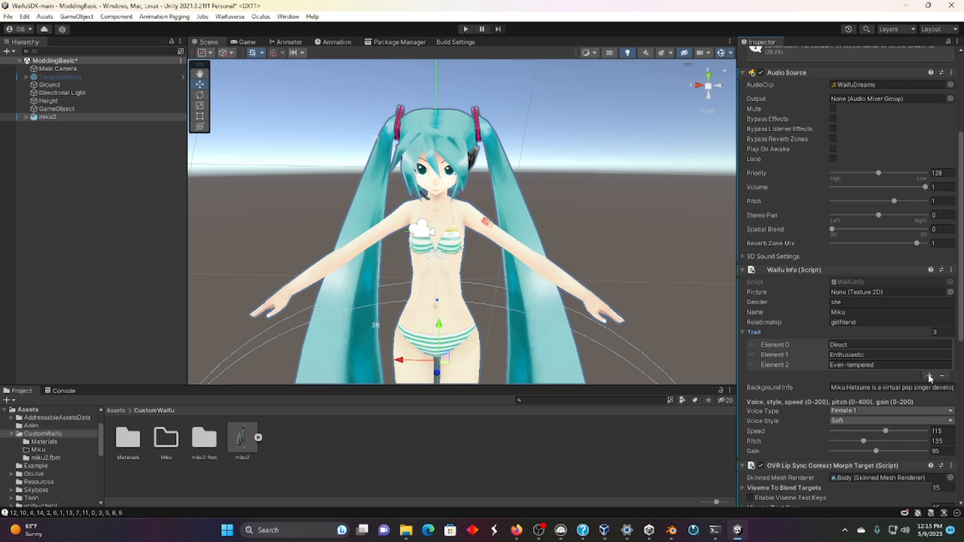
{"action": "left_click", "coordinate": [930, 375]}
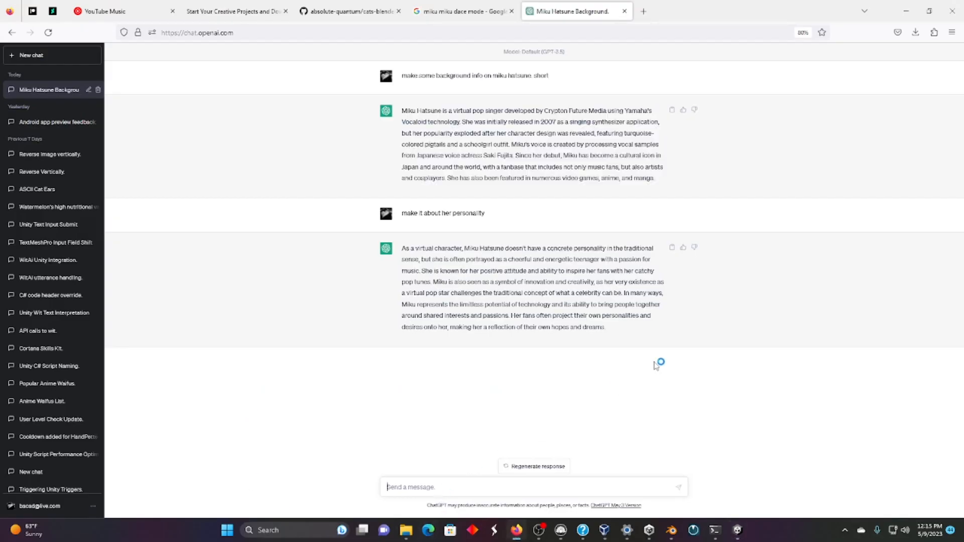
{"action": "type", "text": "give me"}
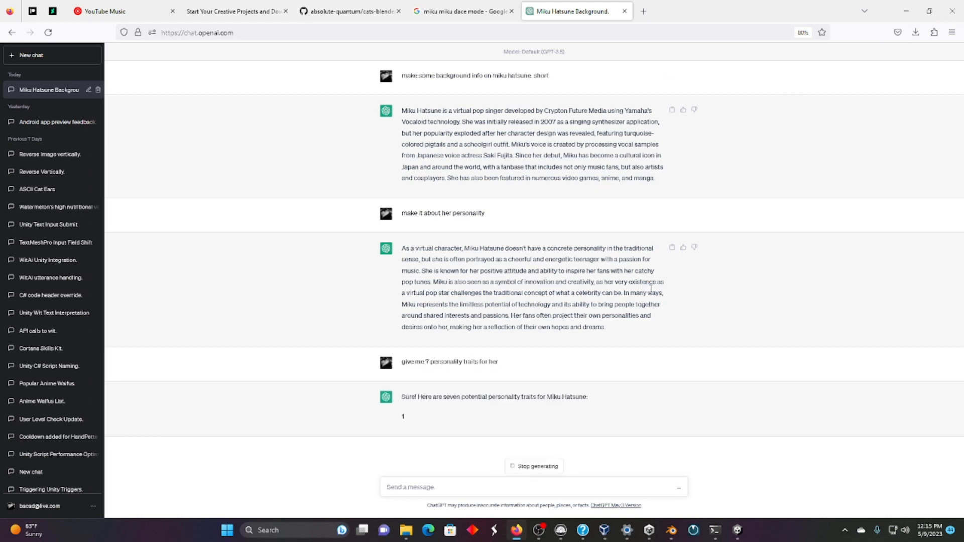
{"action": "scroll", "scroll_direction": "down", "scroll_amount": 3}
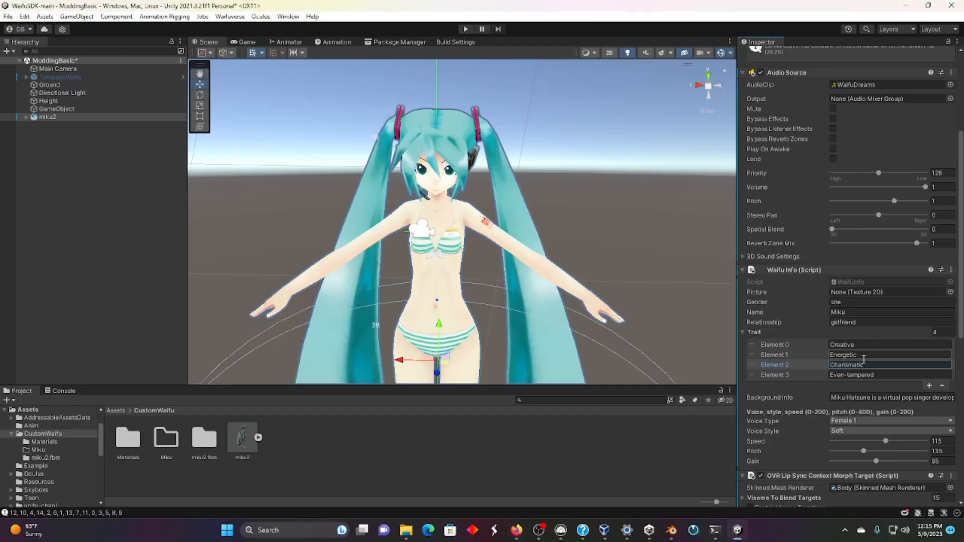
Fill the trait entries with Creative, Energetic, Charismatic, Playful, Positive, Supportive
{"action": "left_click", "coordinate": [930, 386]}
{"action": "type", "text": "Positive"}
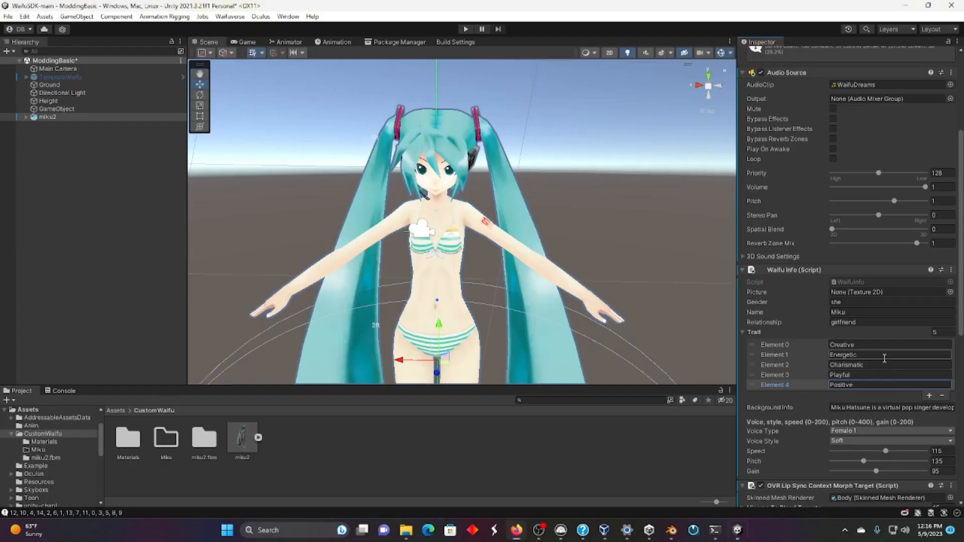
{"action": "left_click", "coordinate": [929, 394]}
{"action": "type", "text": "Supportive"}
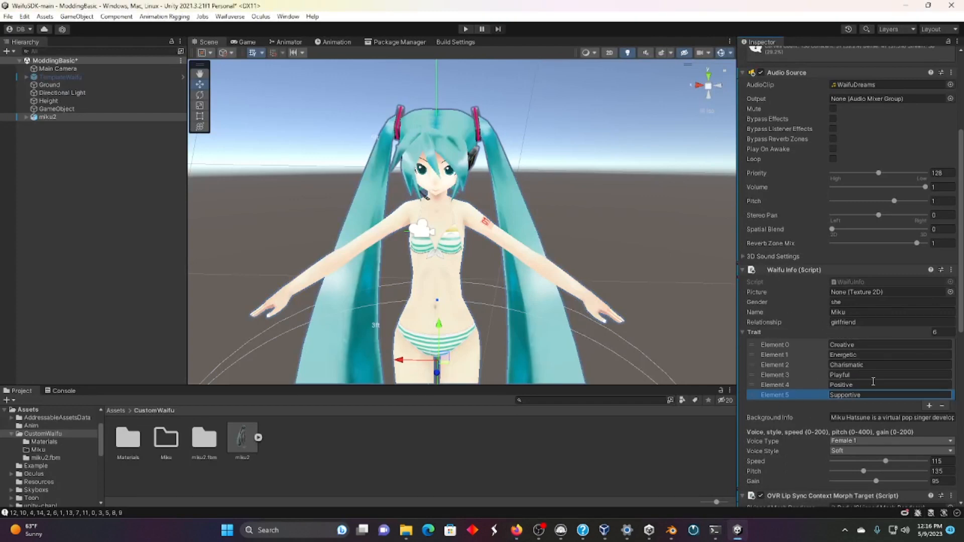
{"action": "scroll", "scroll_direction": "down", "scroll_amount": 3}
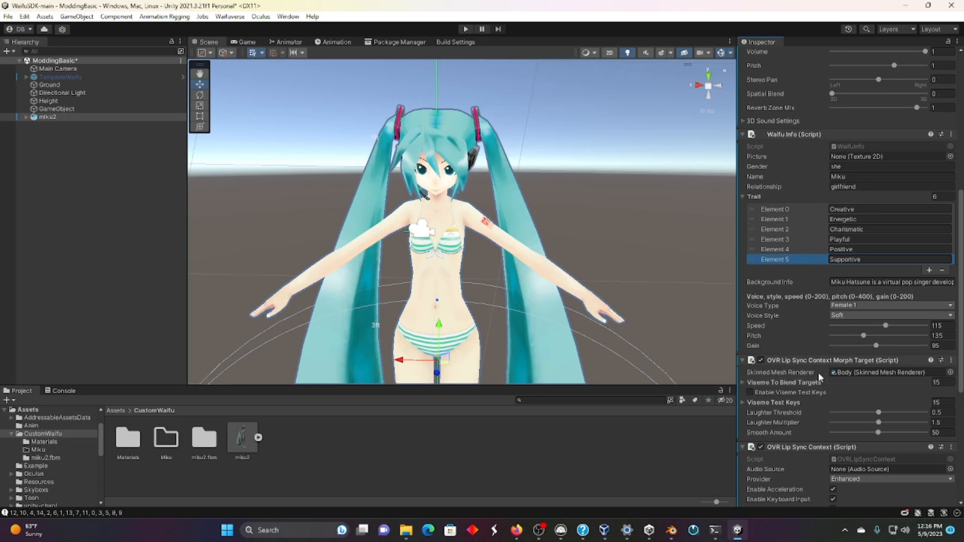
{"action": "scroll", "scroll_direction": "down", "scroll_amount": 3}
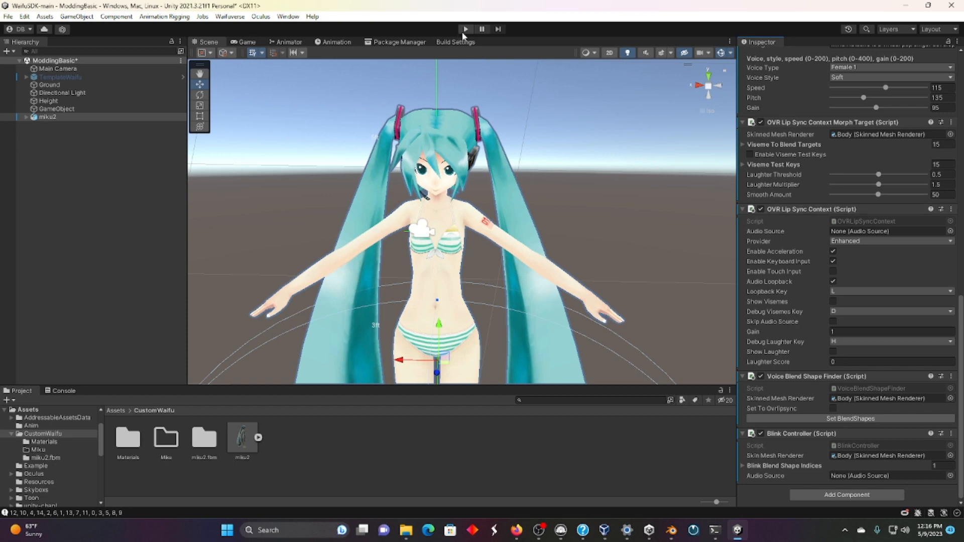
{"action": "left_click", "coordinate": [465, 29]}
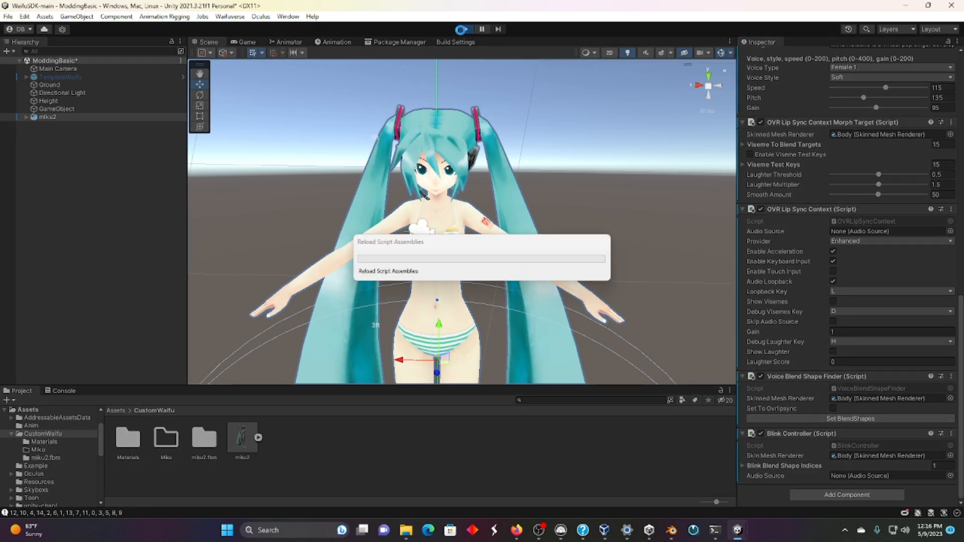
{"action": "left_click", "coordinate": [464, 29]}
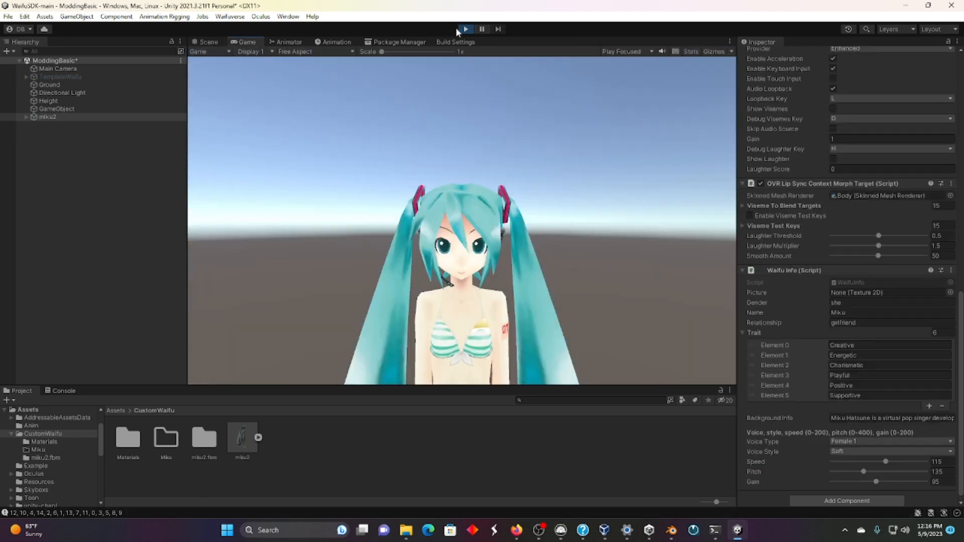
{"action": "left_click", "coordinate": [465, 28]}
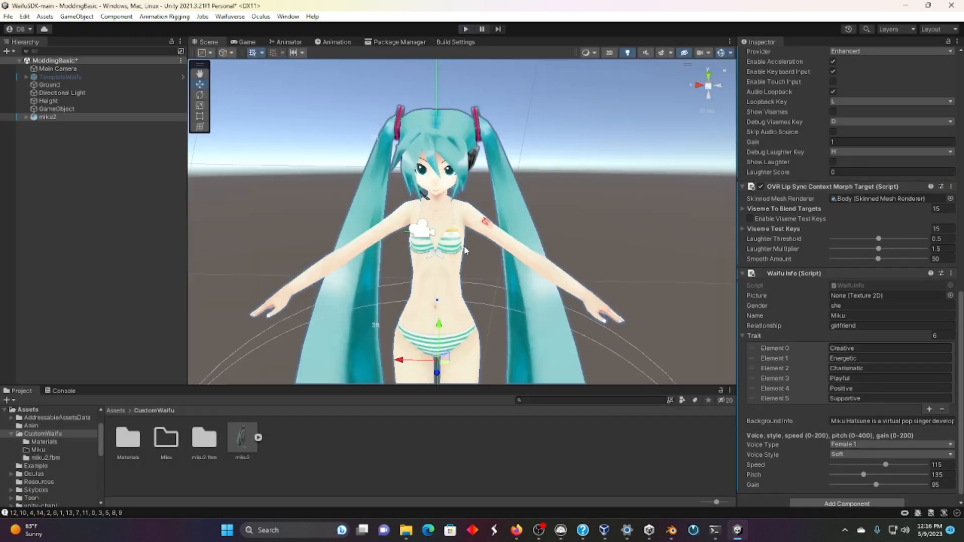
{"action": "mouse_move", "coordinate": [650, 500]}
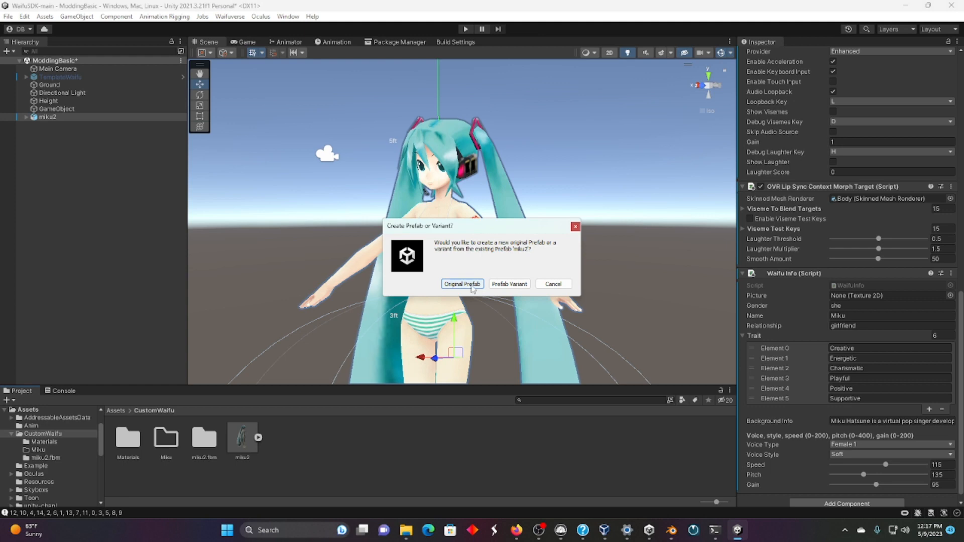
Create an Original Prefab of miku2 in the Assets/CustomWaifu folder
{"action": "left_click", "coordinate": [461, 283]}
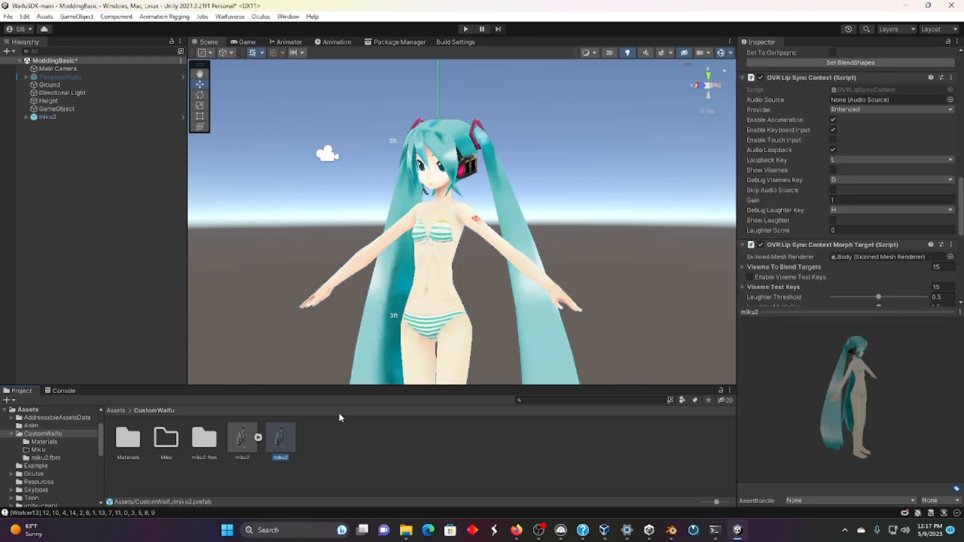
{"action": "mouse_move", "coordinate": [527, 315]}
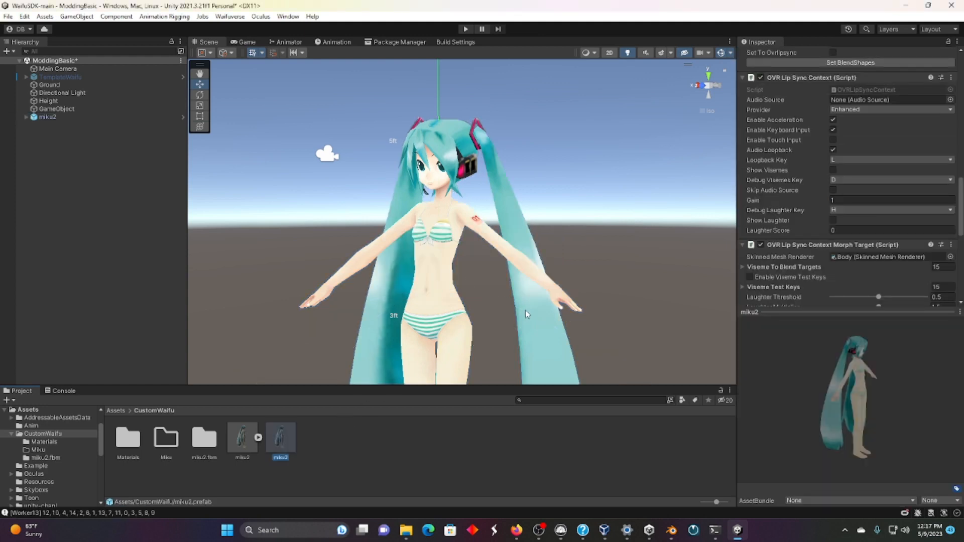